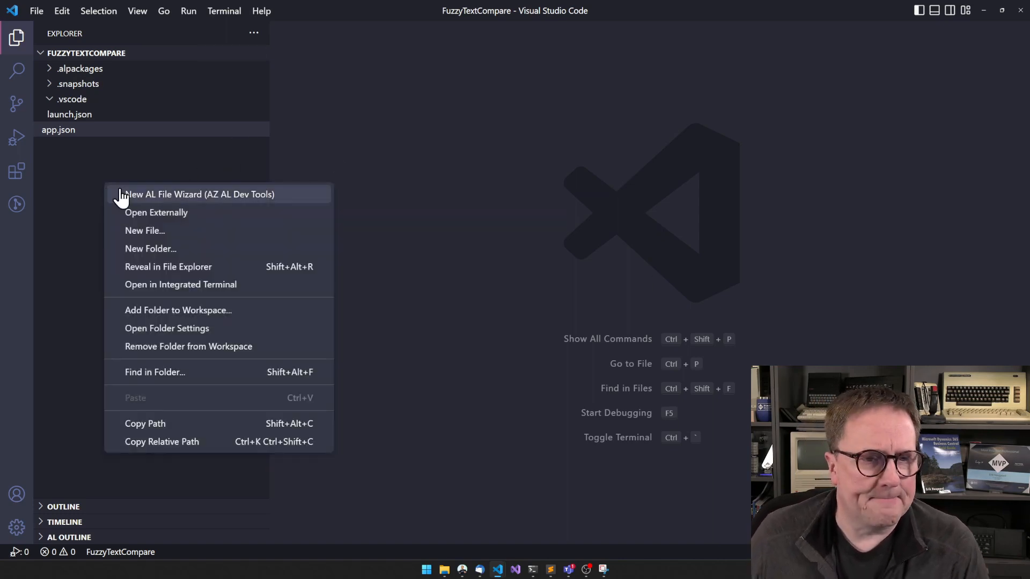
Create the new file Fuzzy Workbench.al and begin the page declaration
click(144, 231)
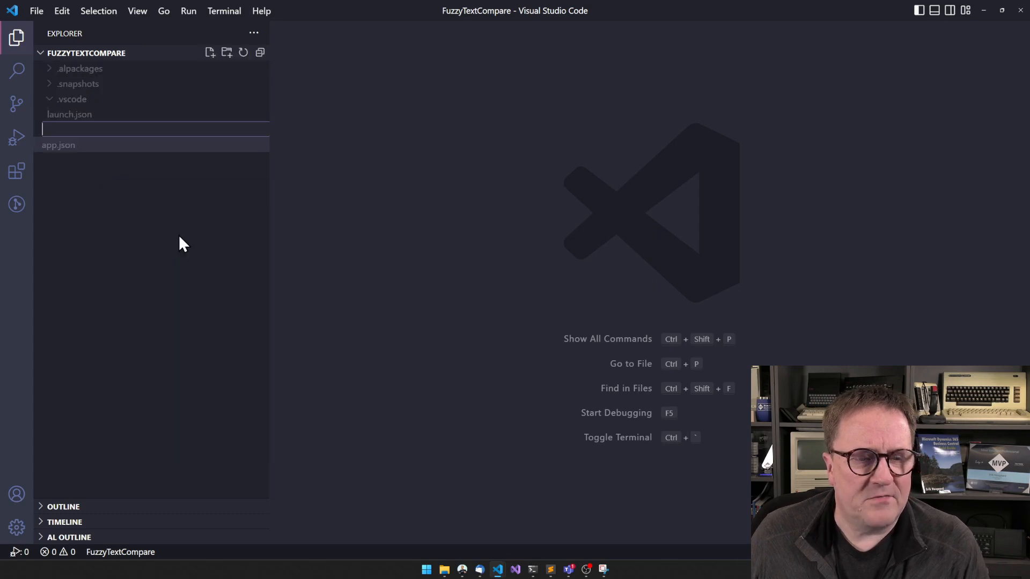
text(Fuz)
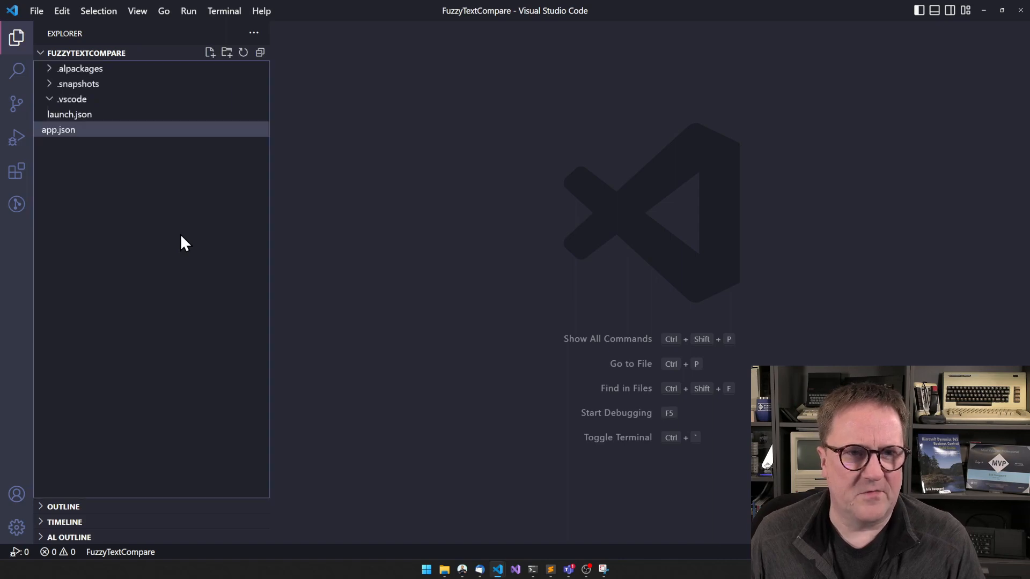
text(page 58100 ")
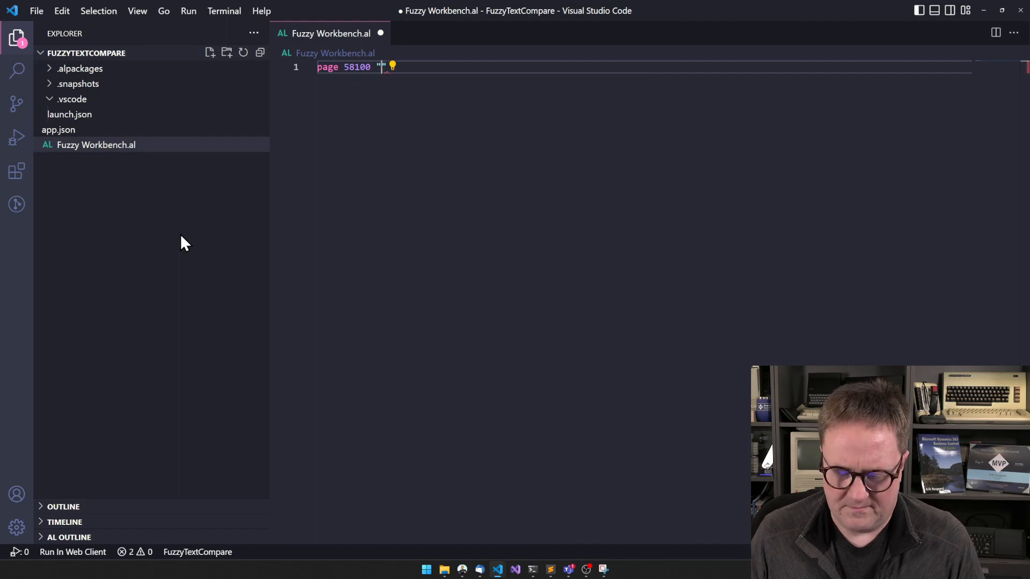
Declare card page 58100 "Fuzzy" with empty layout and variables A, B: Text, Output: Integer
text("Fuzzy")
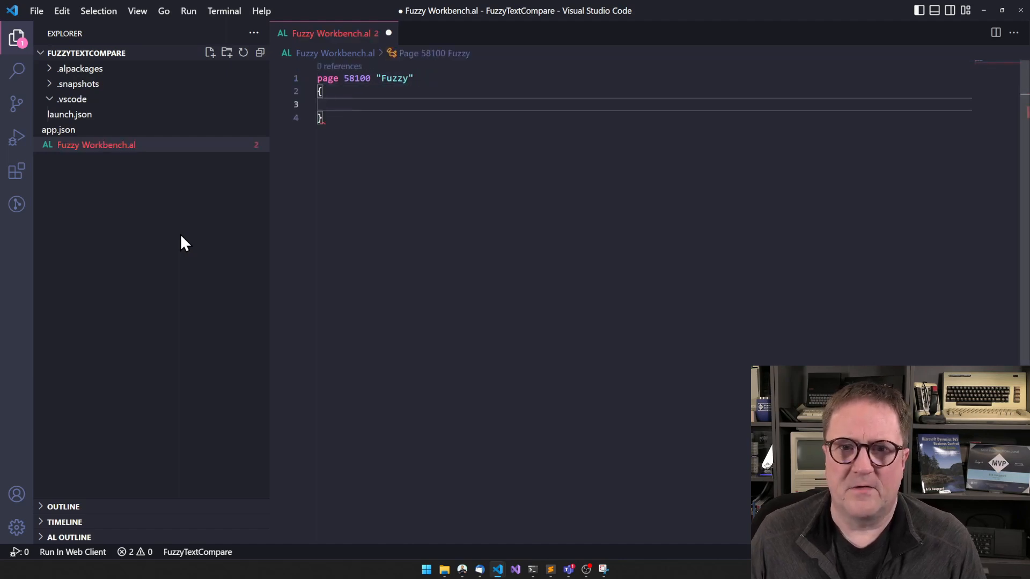
text(PageType = Card;)
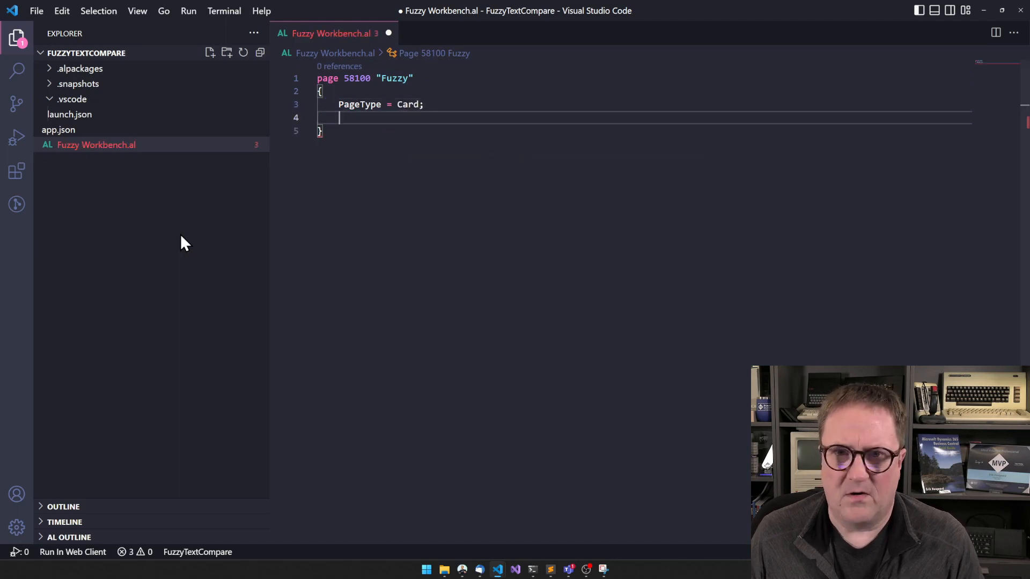
text(layout)
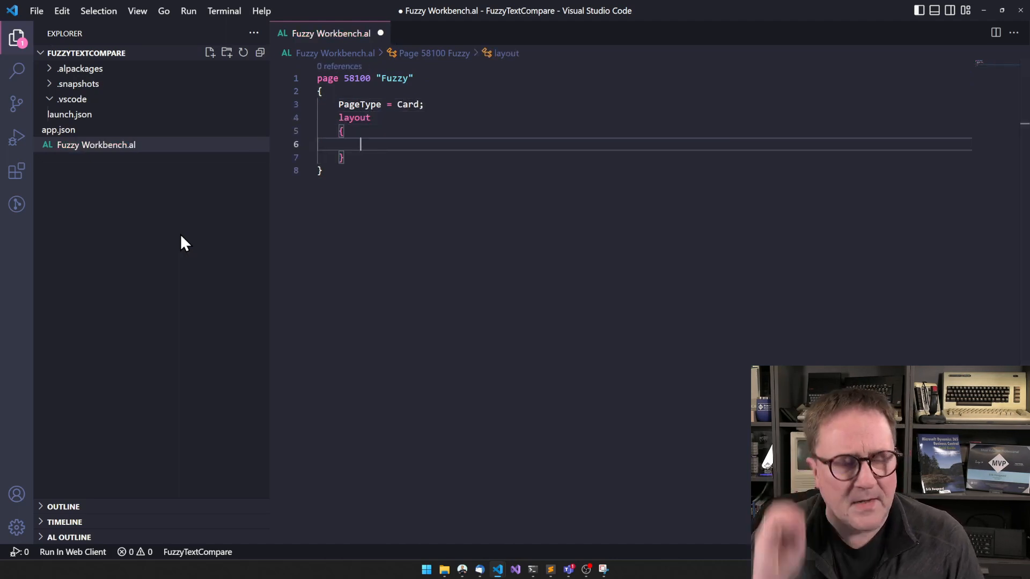
text(var)
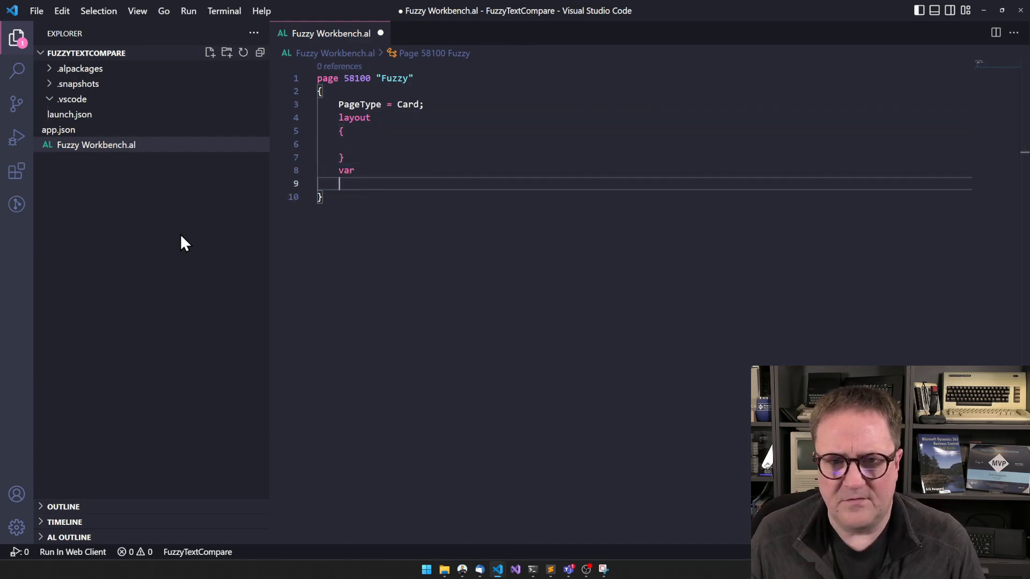
text(A)
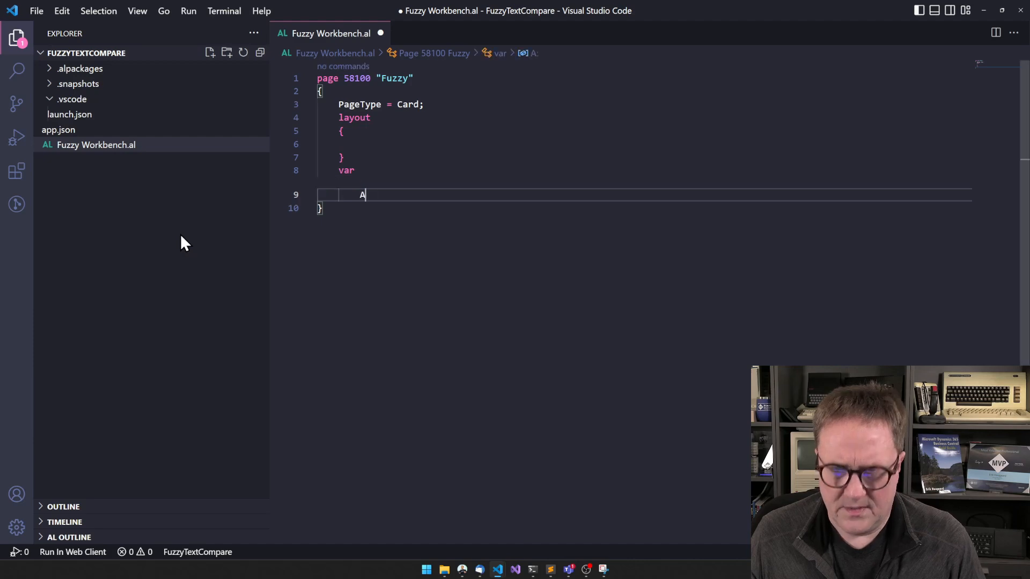
text(,B: Text;)
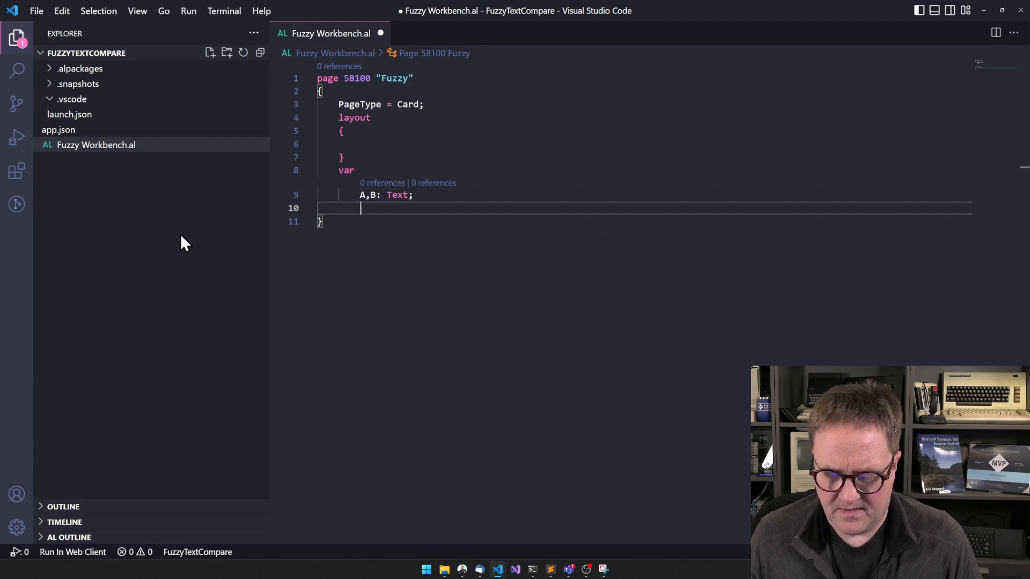
text(Output :)
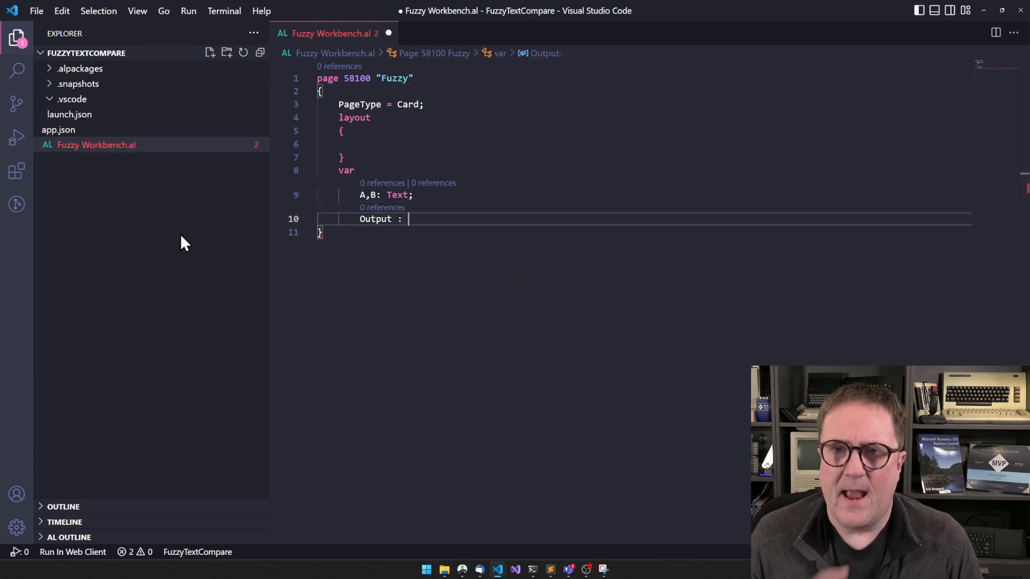
text(Integer;)
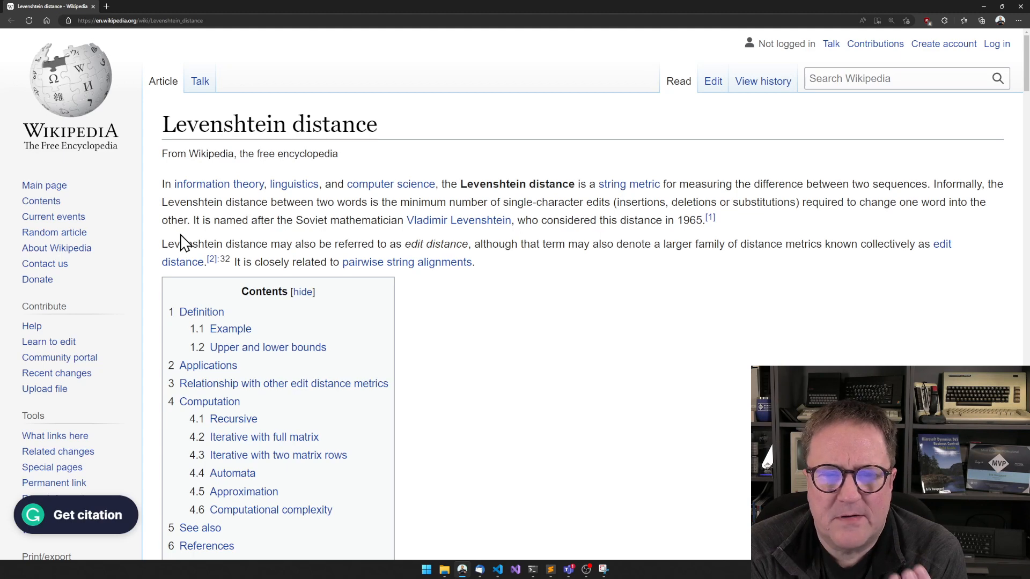
Scroll through the Wikipedia Levenshtein article's Definition and kitten/sitting Example sections
double_click(313, 220)
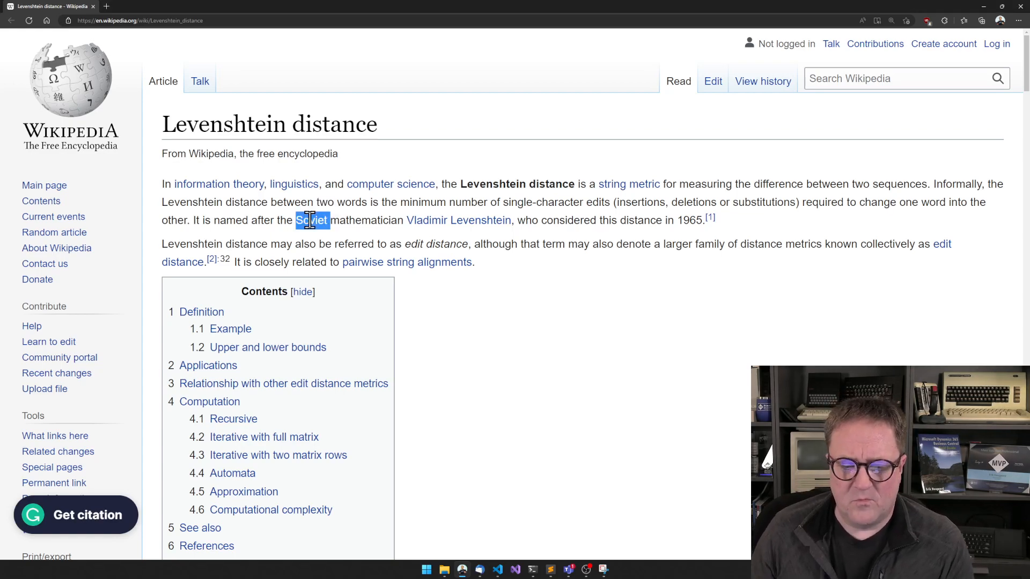
scroll(down, 3)
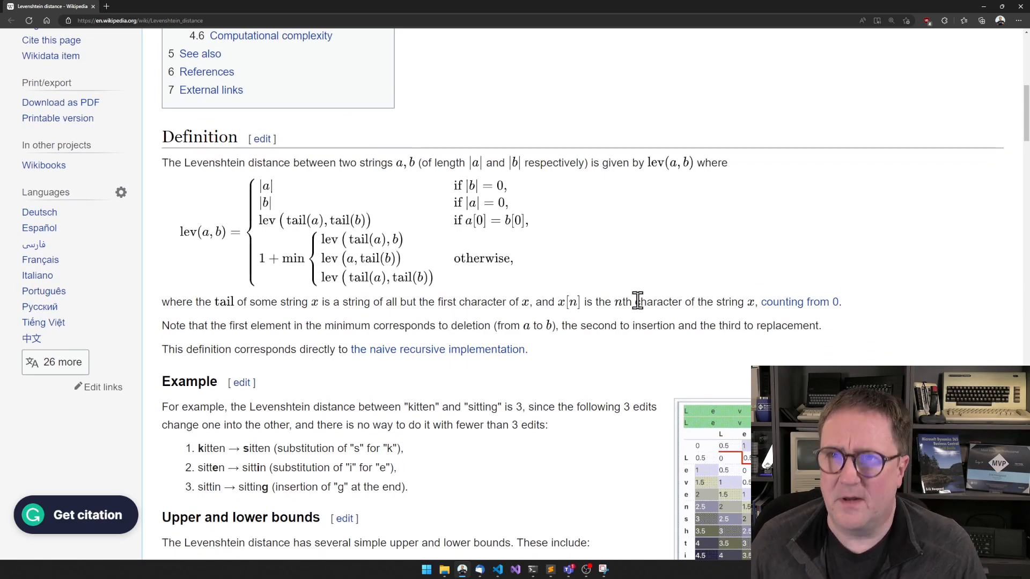
scroll(down, 3)
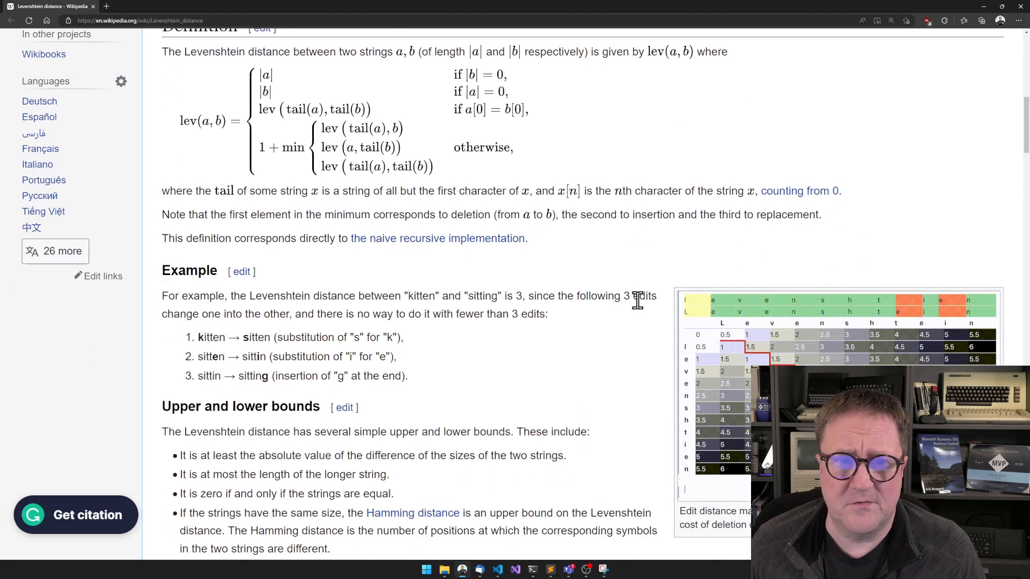
scroll(down, 3)
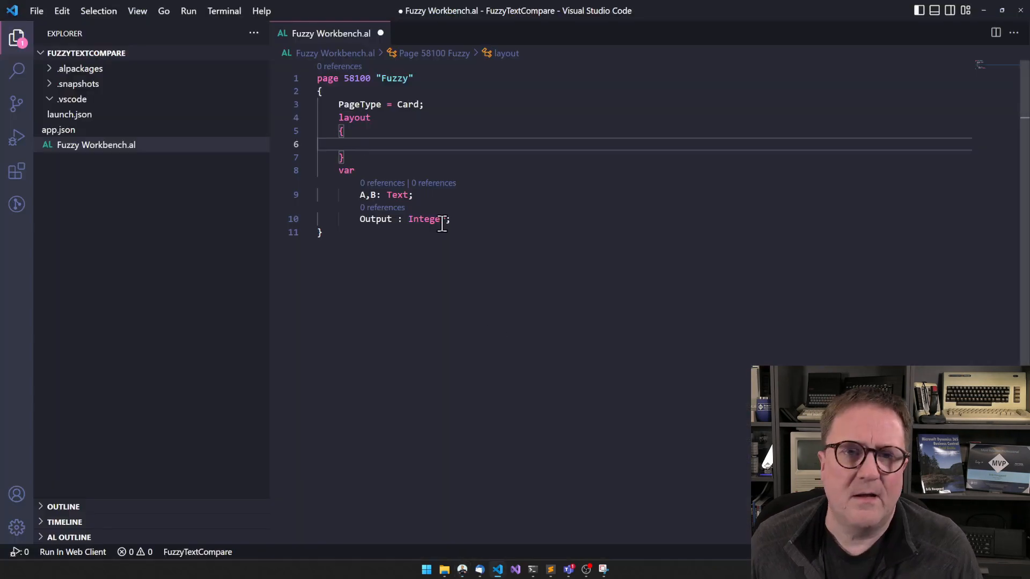
Open the Type Helper codeunit from the Base Application symbol package in .alpackages
click(79, 68)
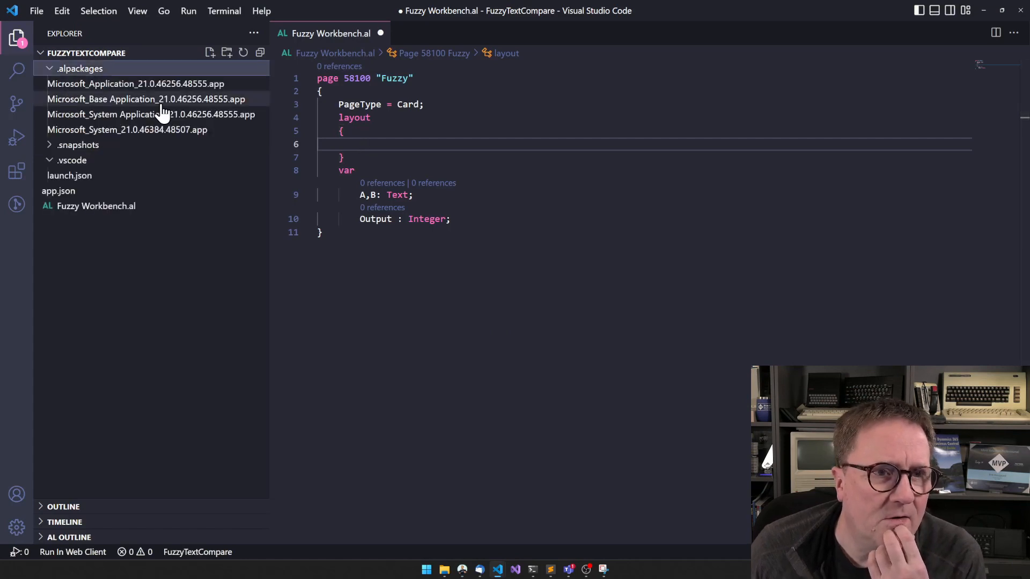
double_click(146, 99)
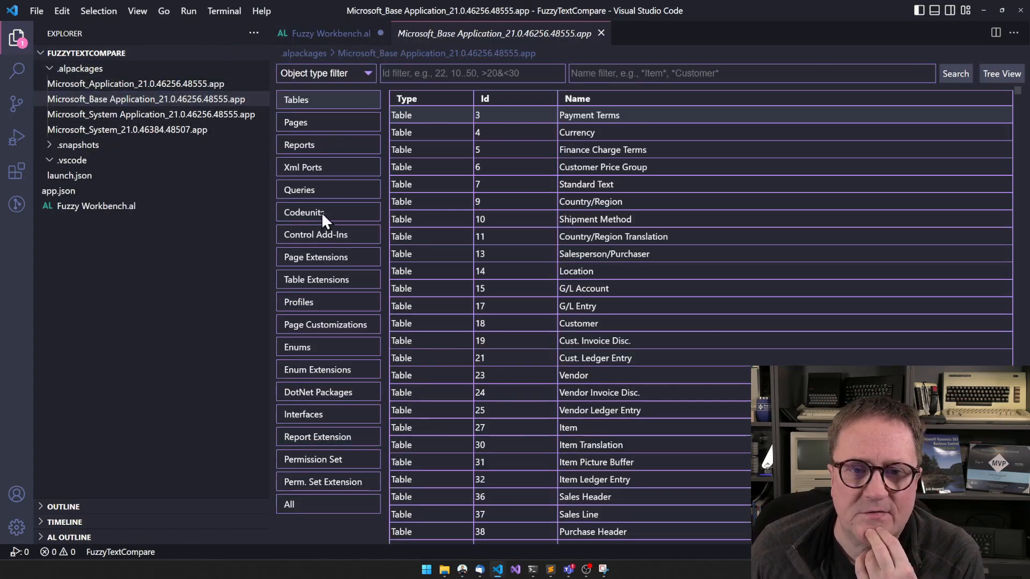
click(305, 212)
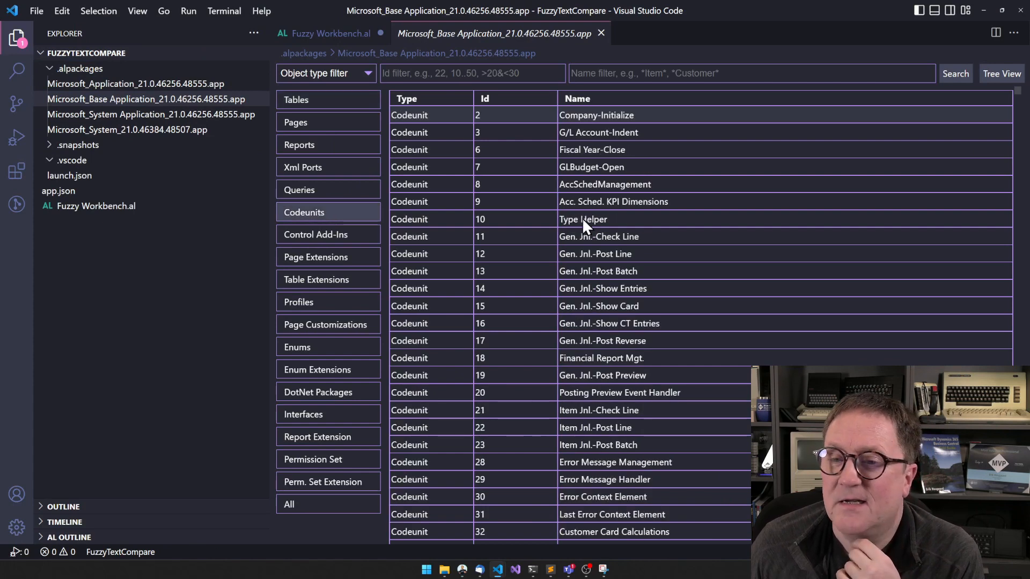
double_click(582, 219)
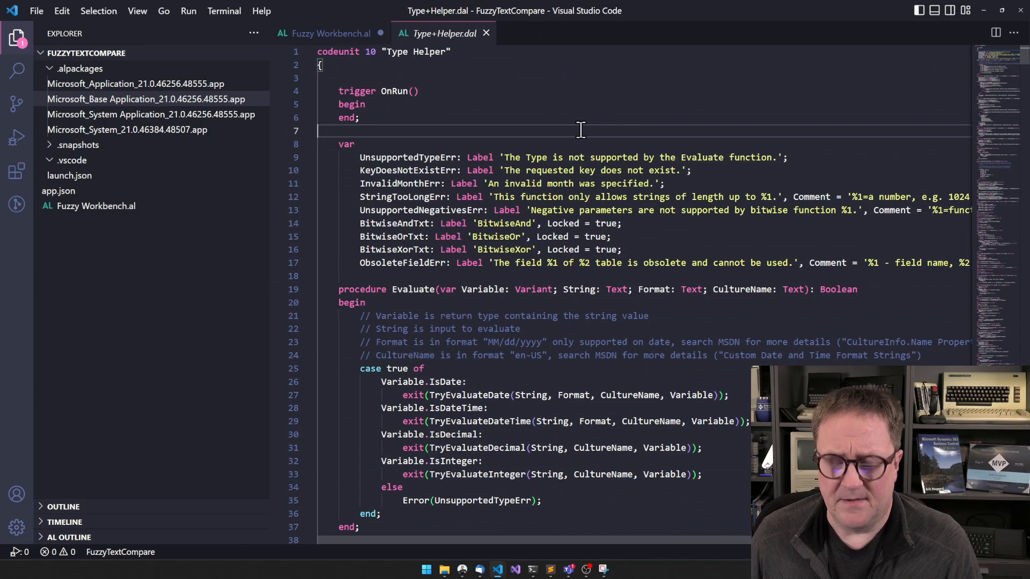
Search for 'Leve' to locate the TextDistance Levenshtein procedure
text(Leven)
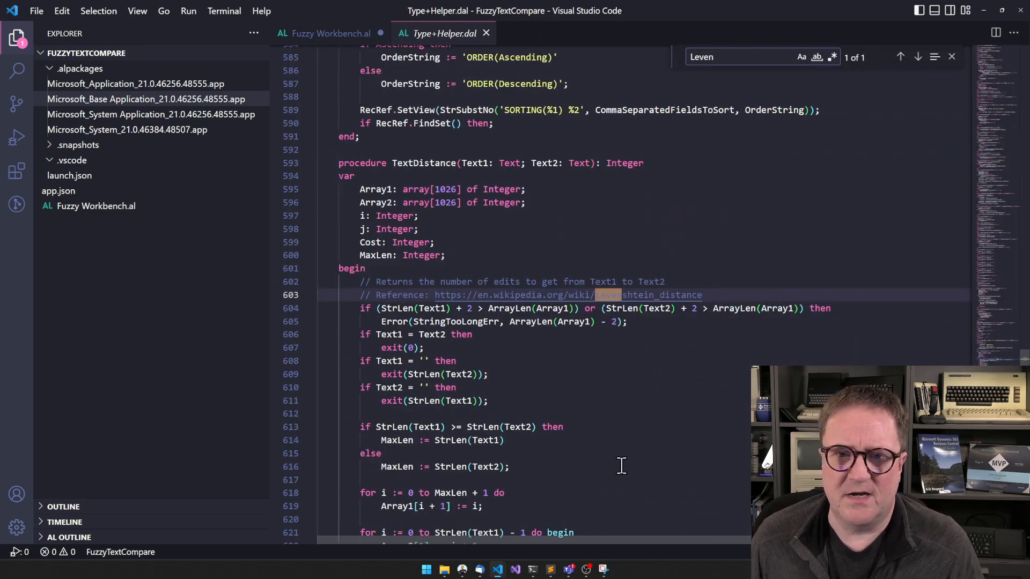
scroll(down, 3)
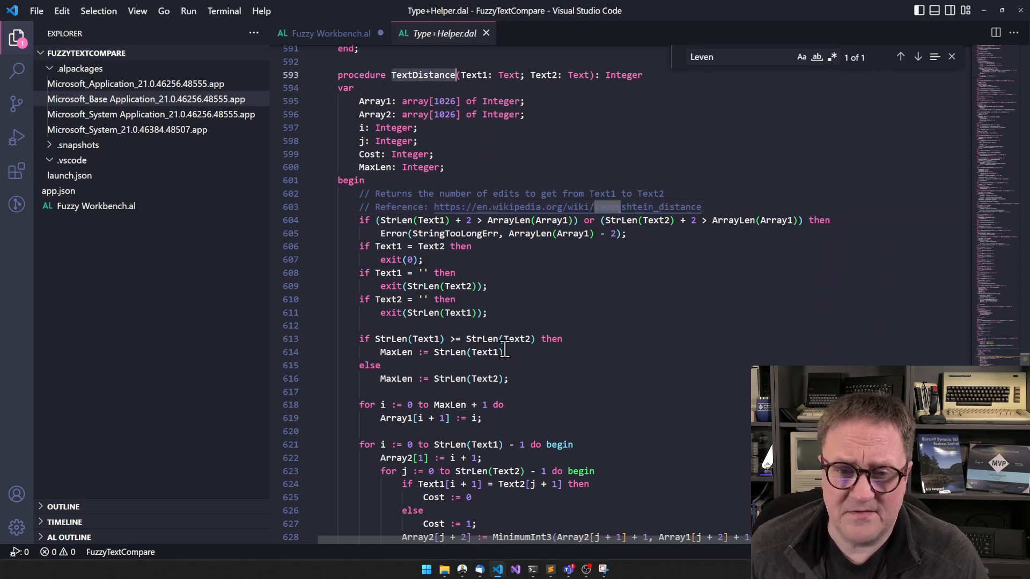
scroll(down, 3)
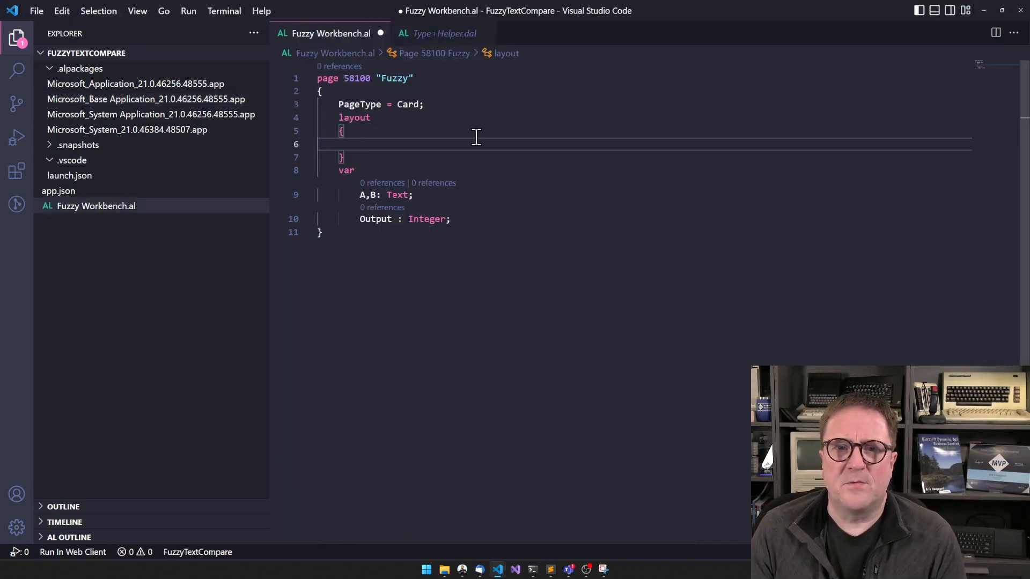
Add a Content area with fields A, B and Output, each with ApplicationArea = all
text(area()
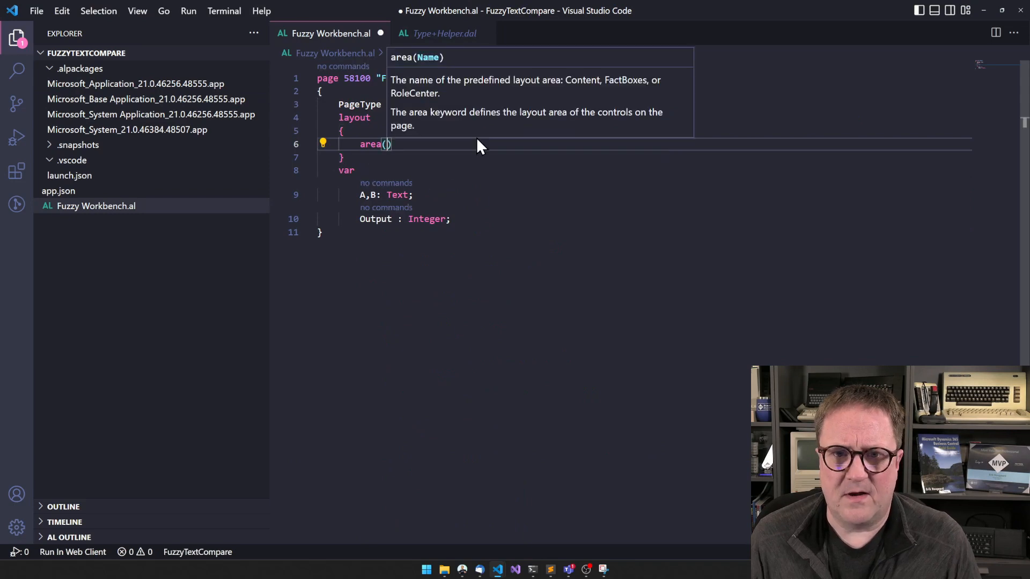
text(Content)
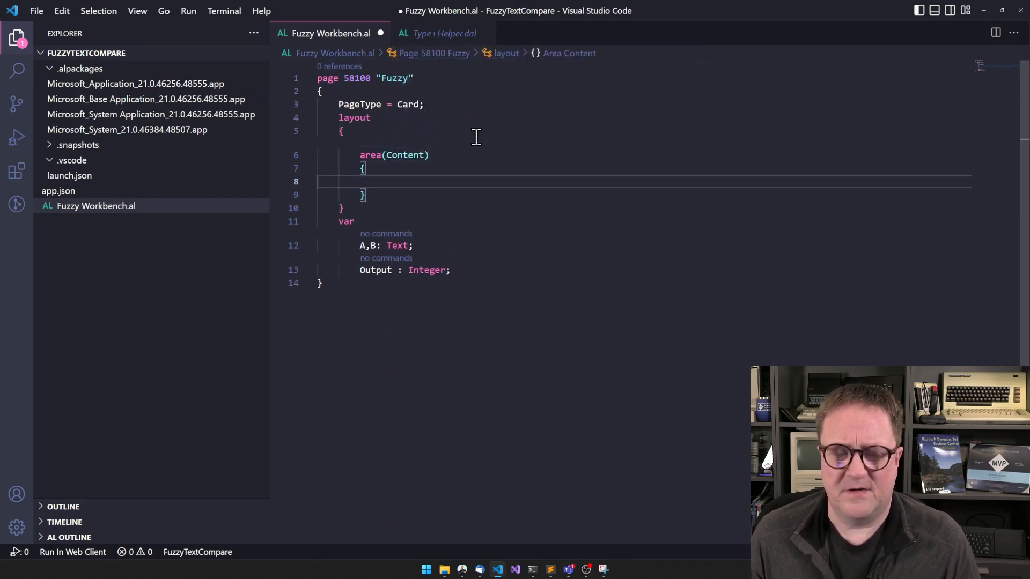
text(field(A;A)
text(ApplicationArea)
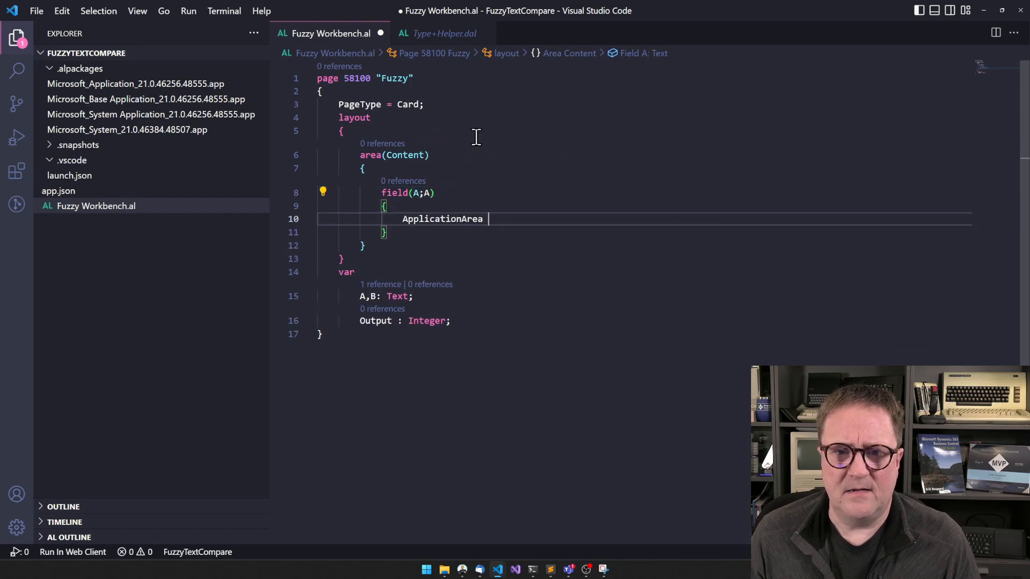
text(= all;)
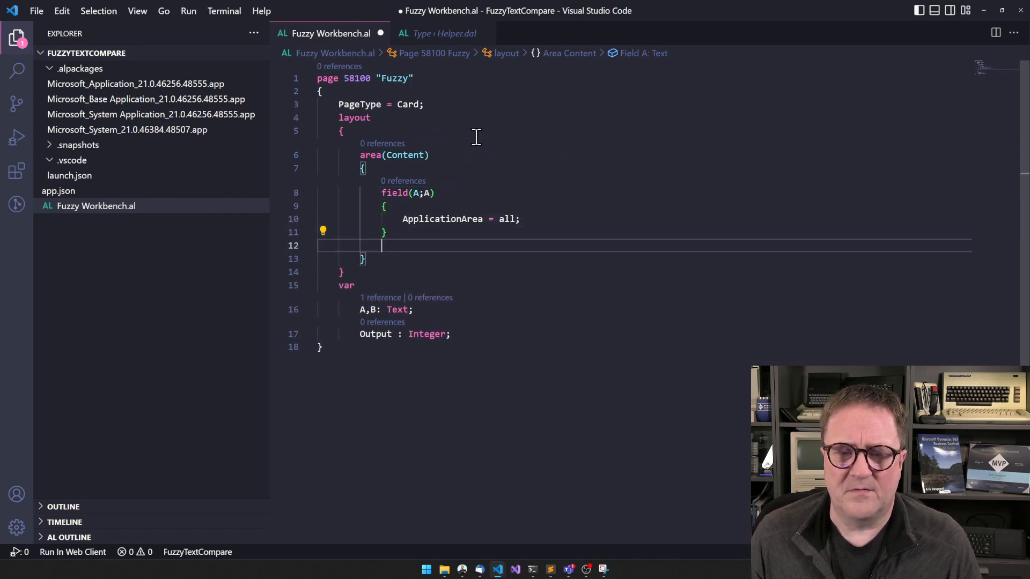
text(field(B;B))
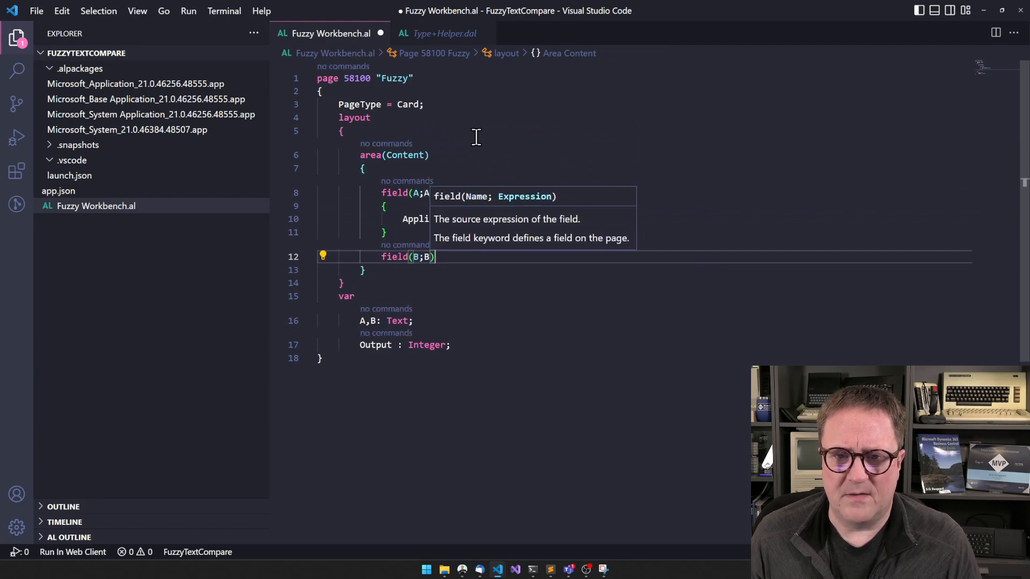
text(ApplicationArea)
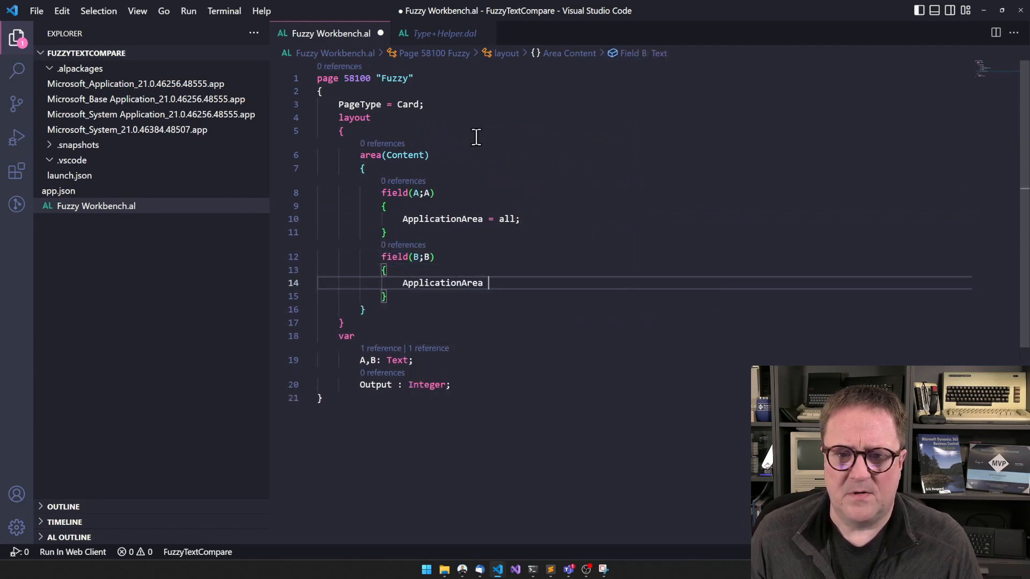
text(= all;)
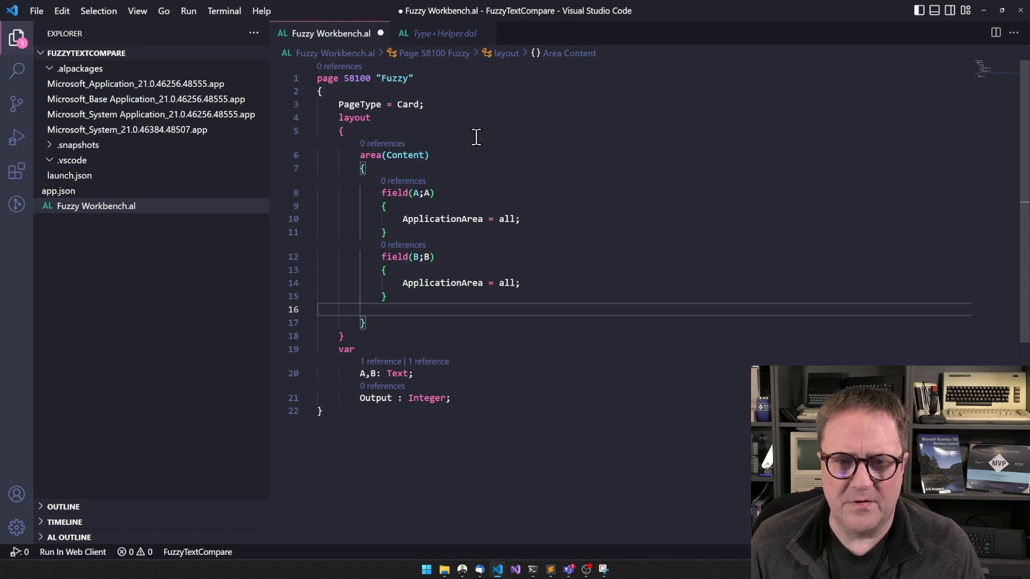
text(fie)
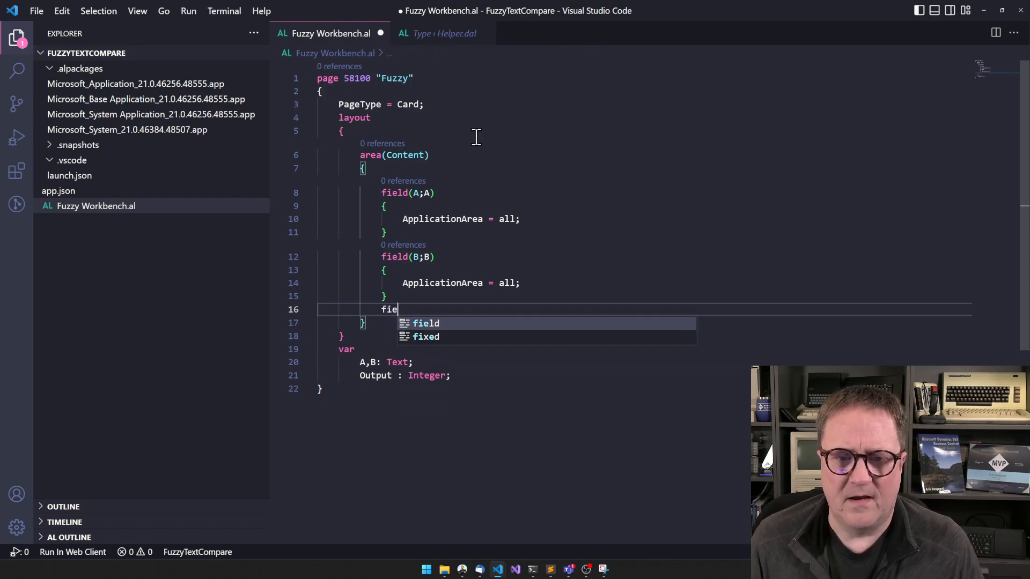
text(ld(Output;Output)
text(ApplicationArea)
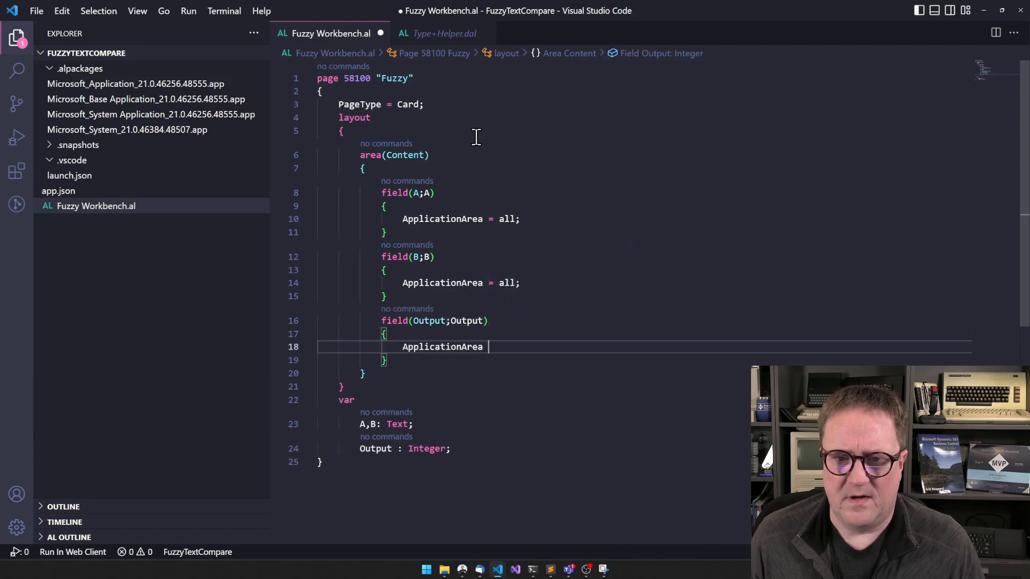
text(= all;)
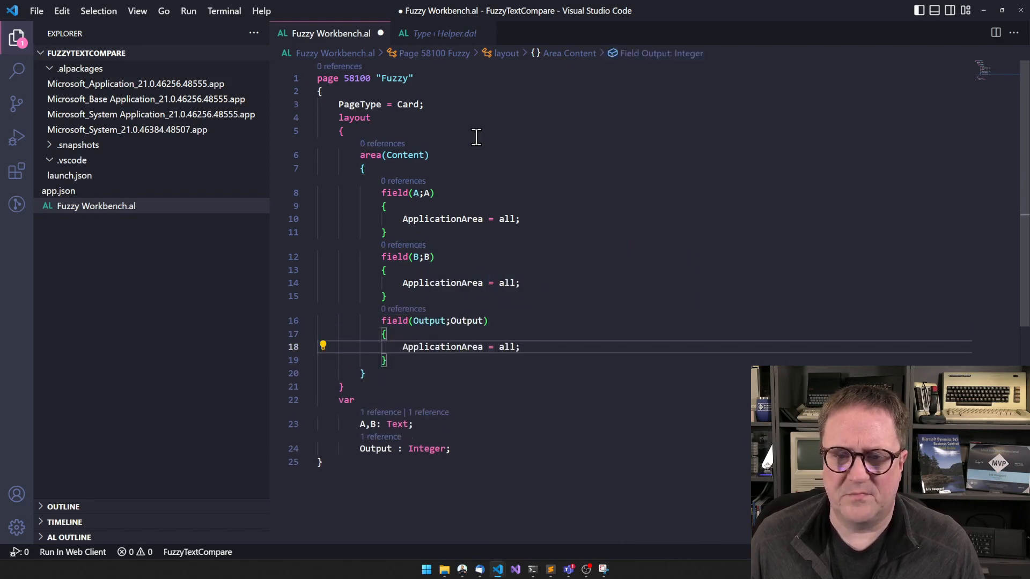
Add an OnValidate trigger to field A and declare T: Codeunit "Type Helper"
click(519, 219)
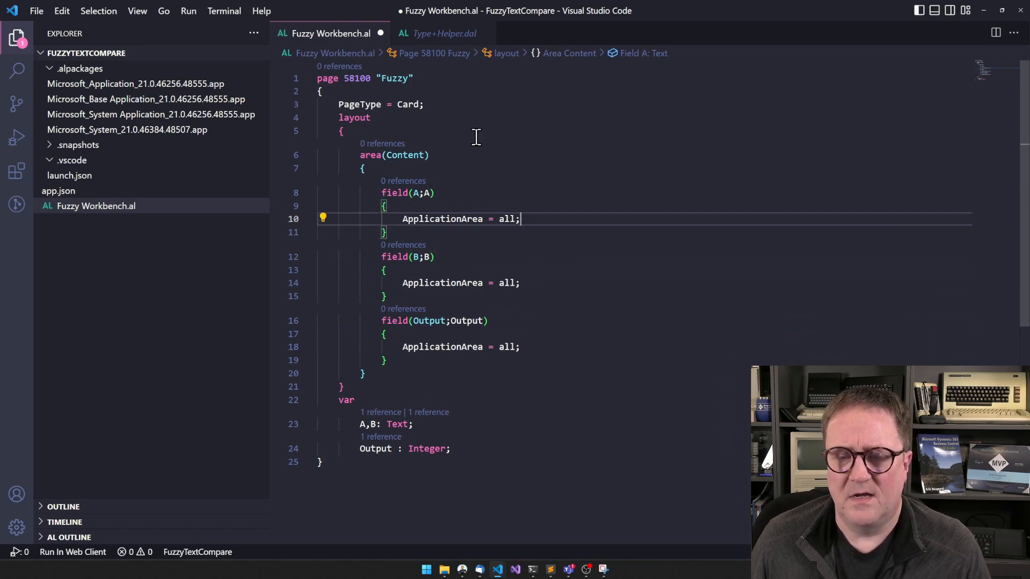
text(trigger)
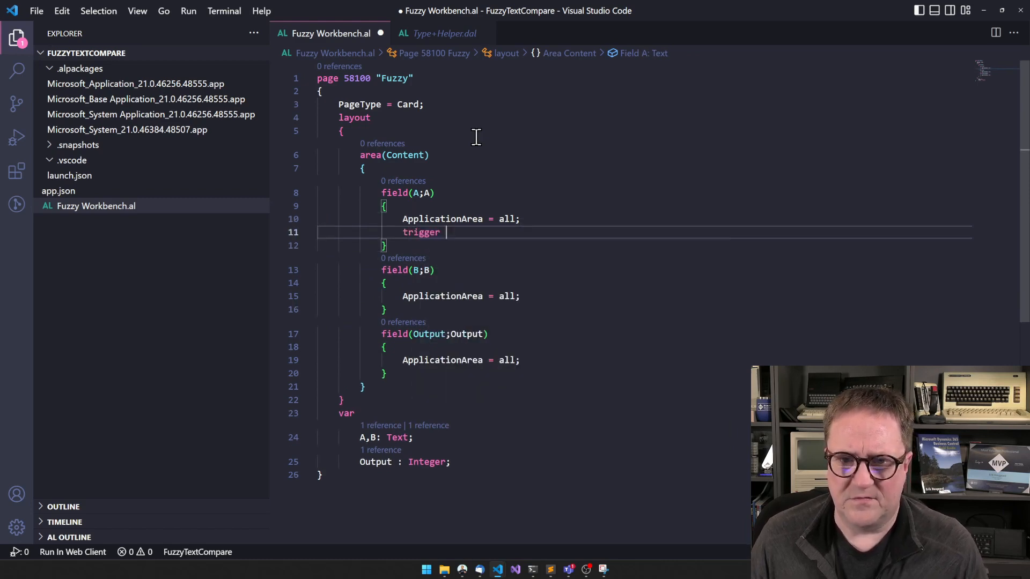
text(ON)
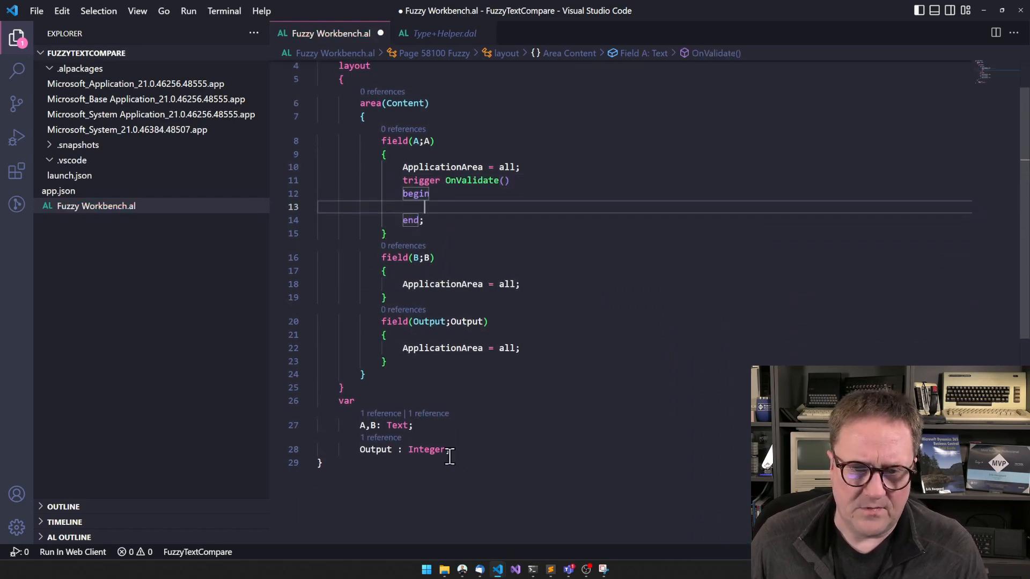
click(347, 400)
text(T :)
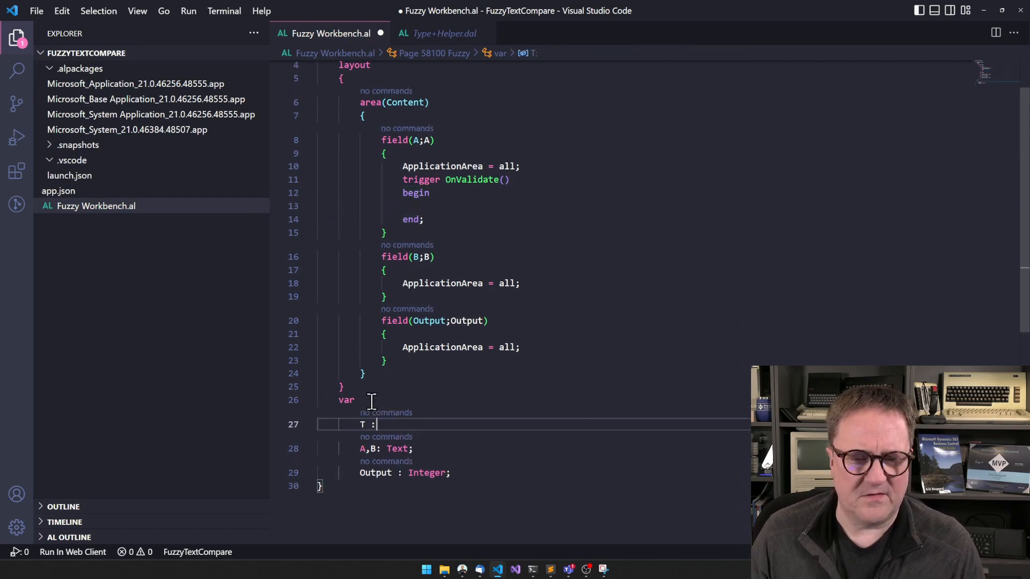
text(Codeunit)
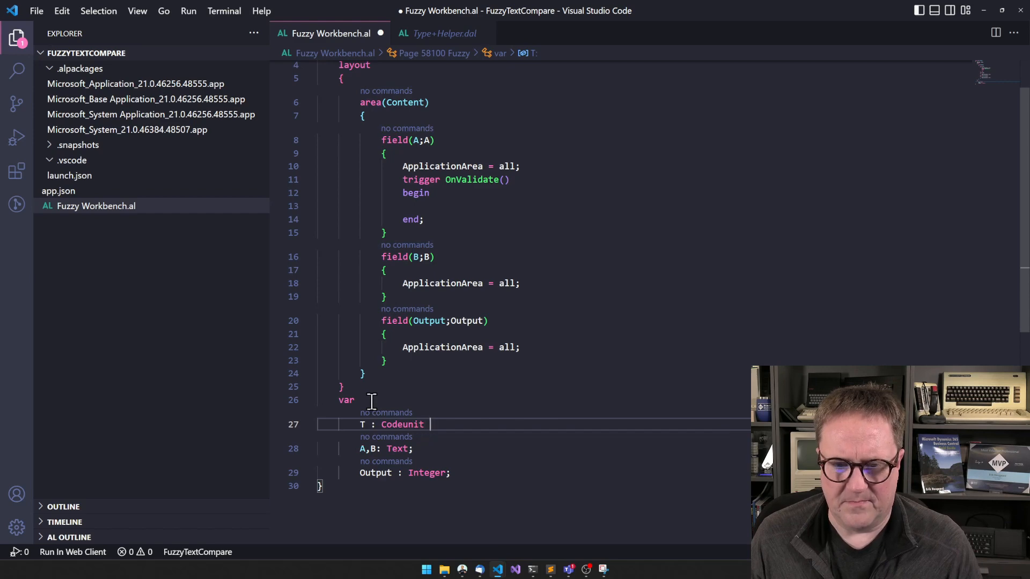
text("Type Helper";)
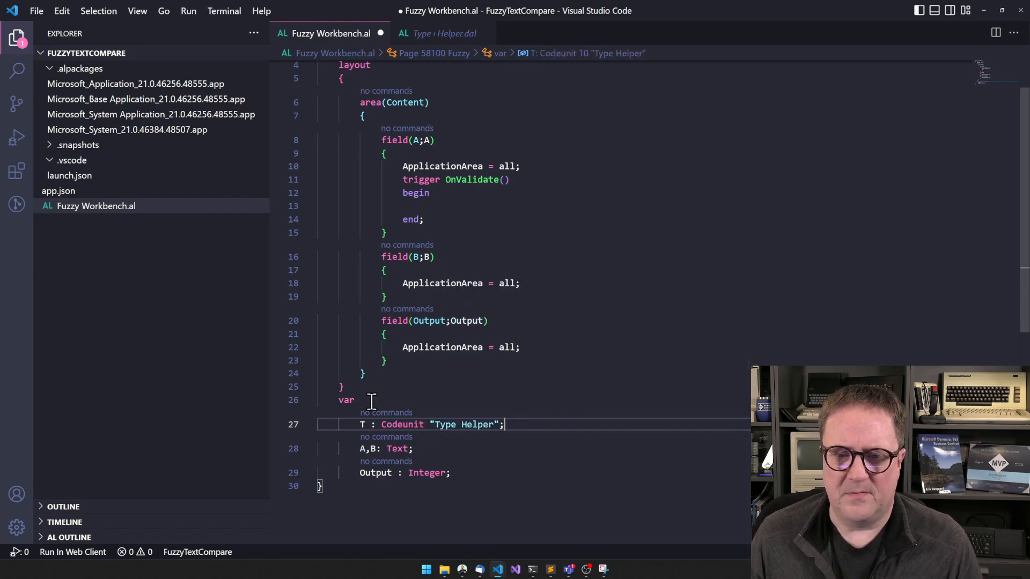
Make field A's validate trigger set Output := T.TextDistance(A,B)
click(394, 206)
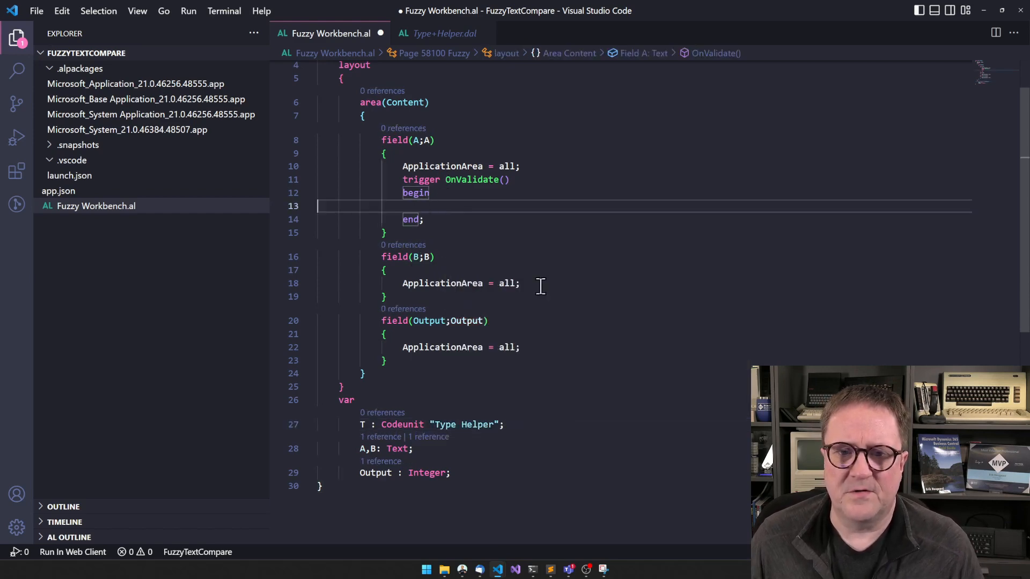
text(Output :=)
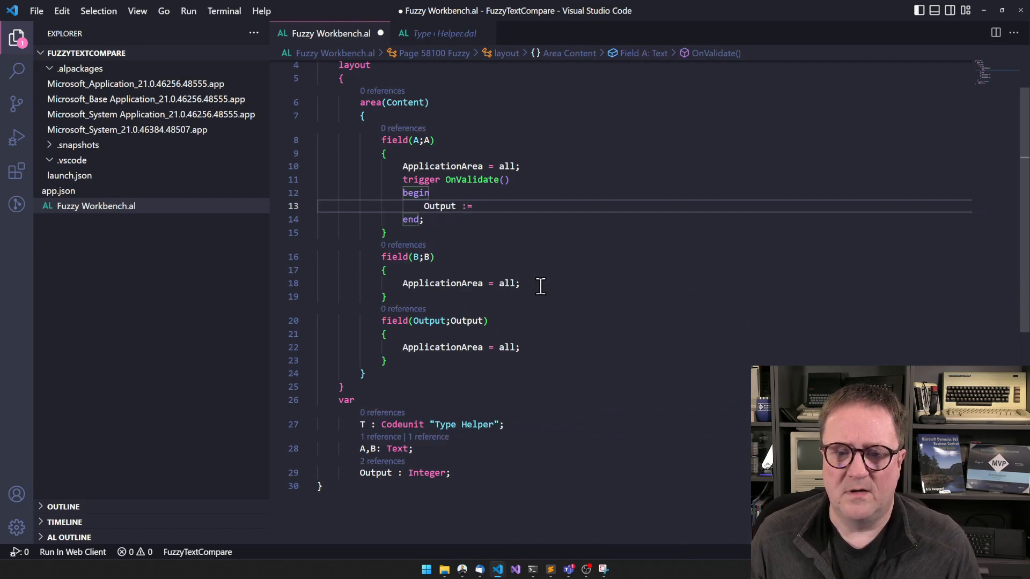
text(T.)
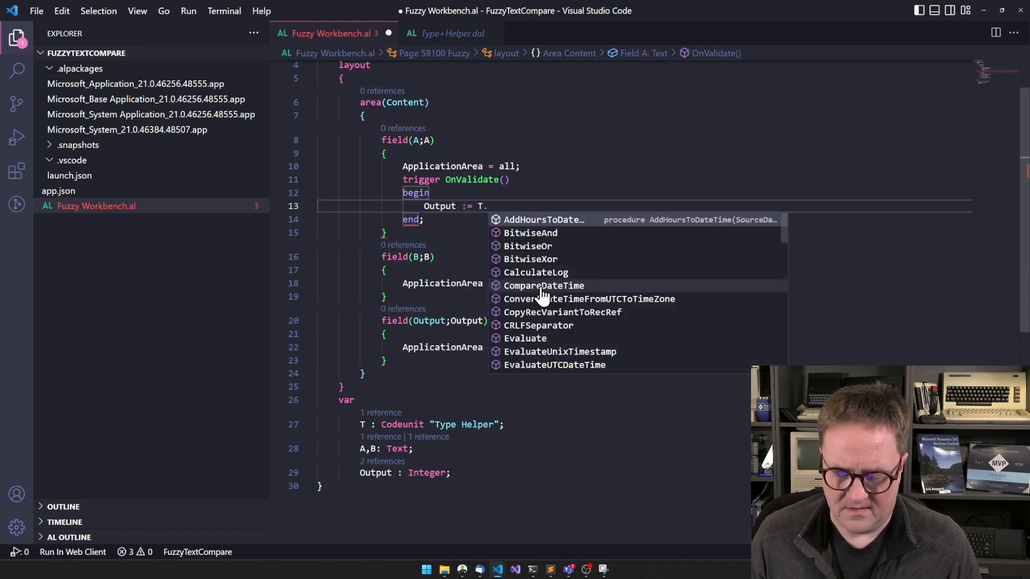
text(Distance()
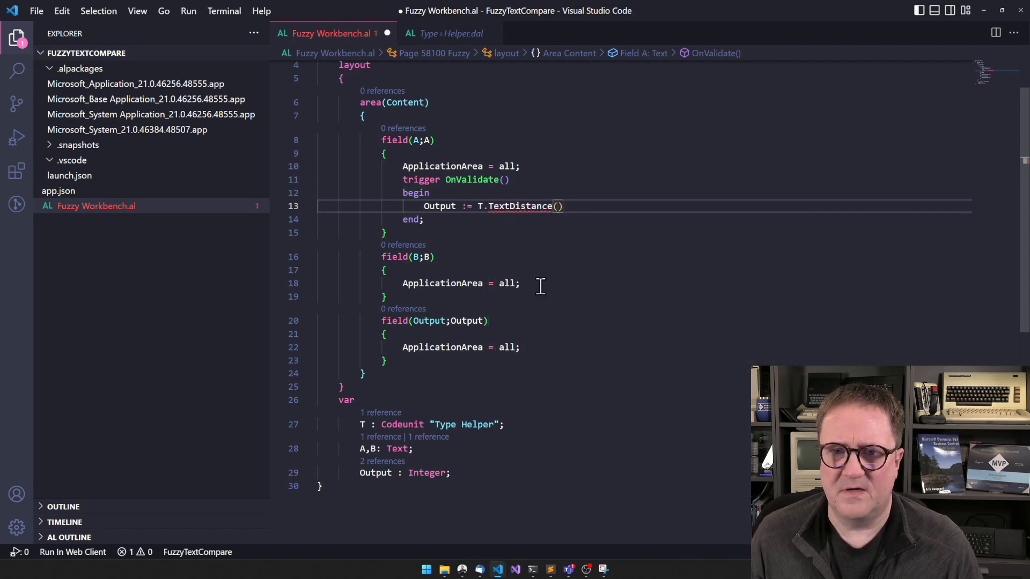
text(A,B)
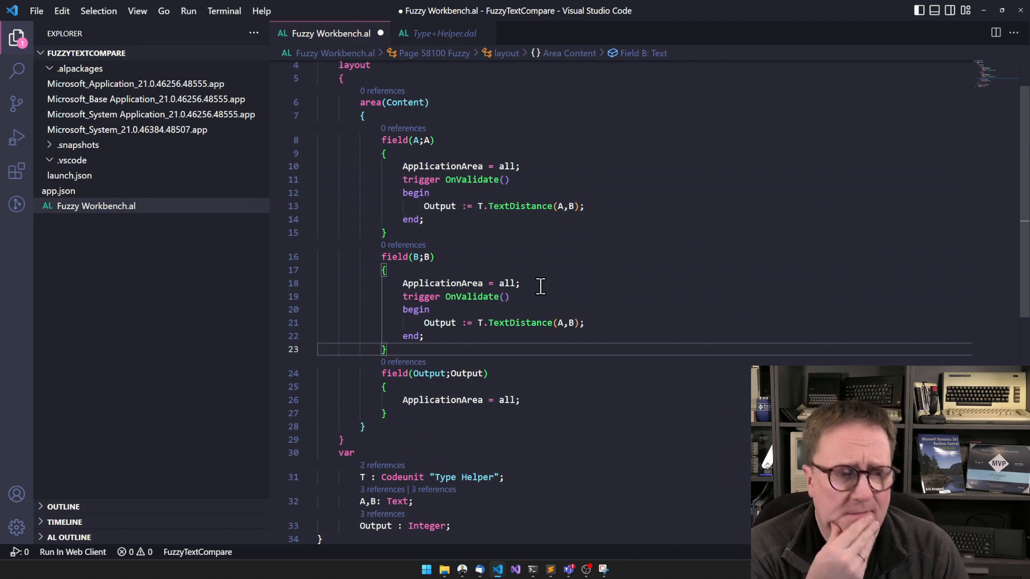
Launch Business Central and sign in so the Fuzzy page loads
click(17, 138)
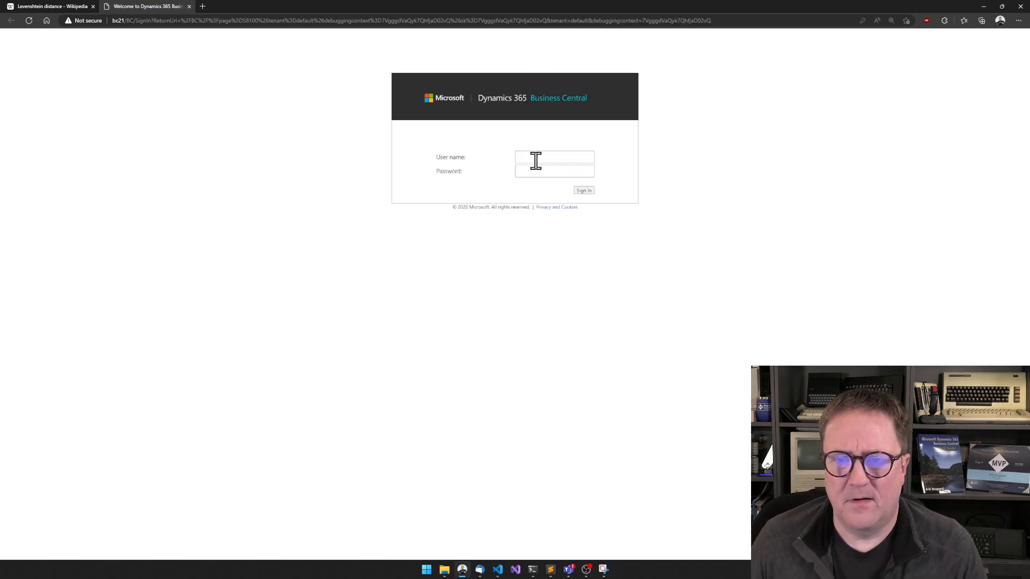
click(583, 191)
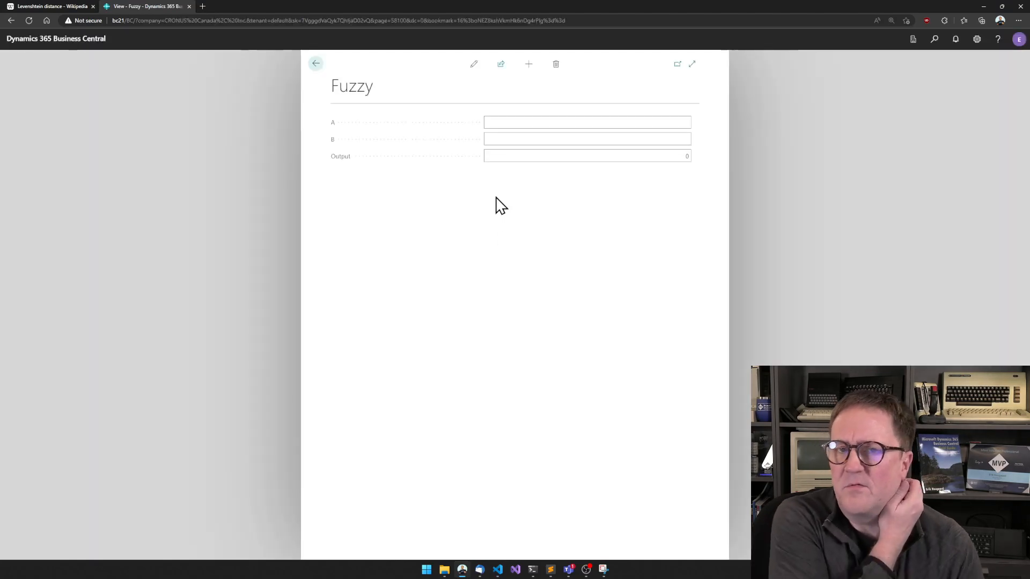
Set A to abc and try B values dec, dbc and cba, ending at distance 2
click(587, 122)
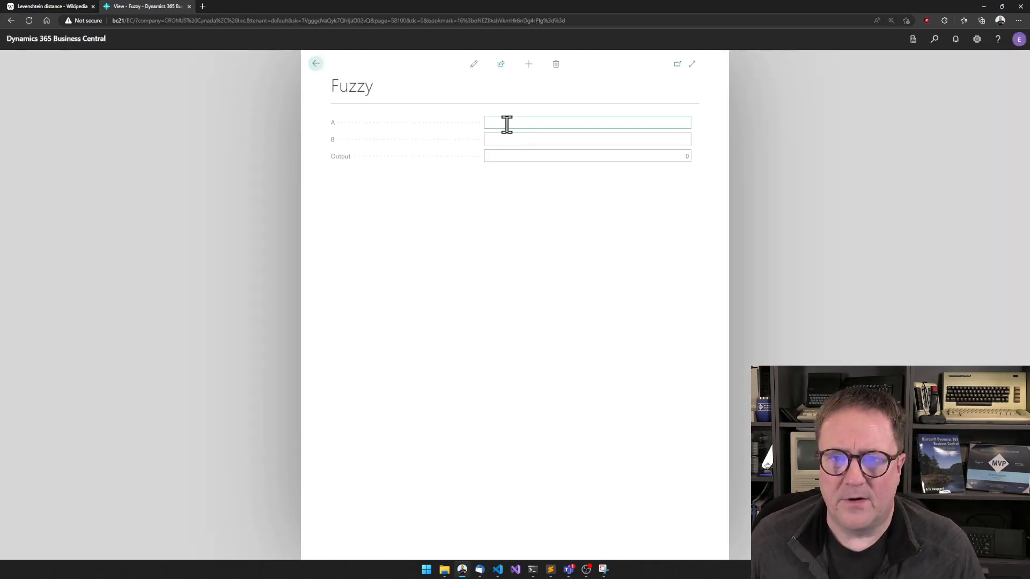
text(abc)
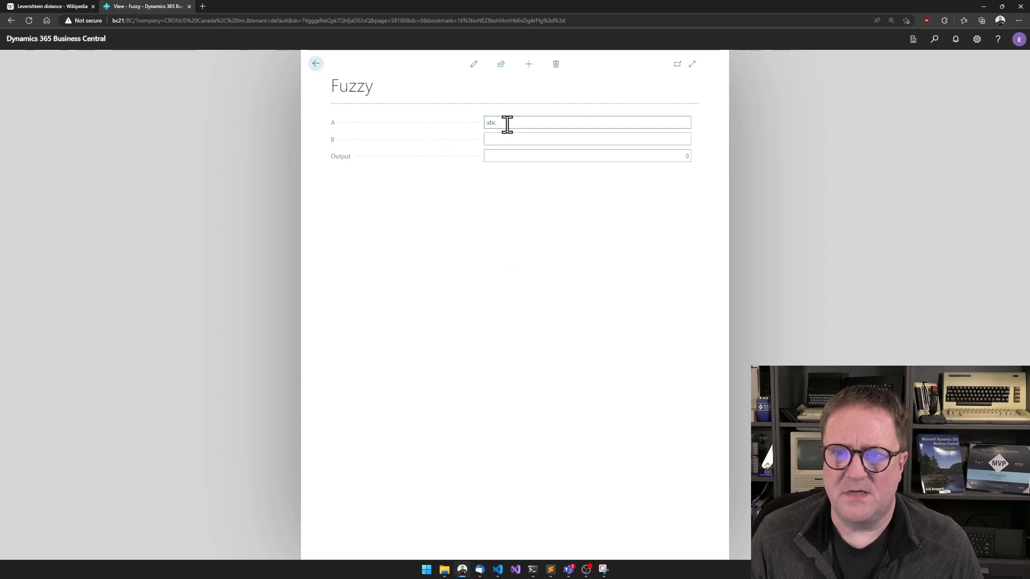
click(587, 138)
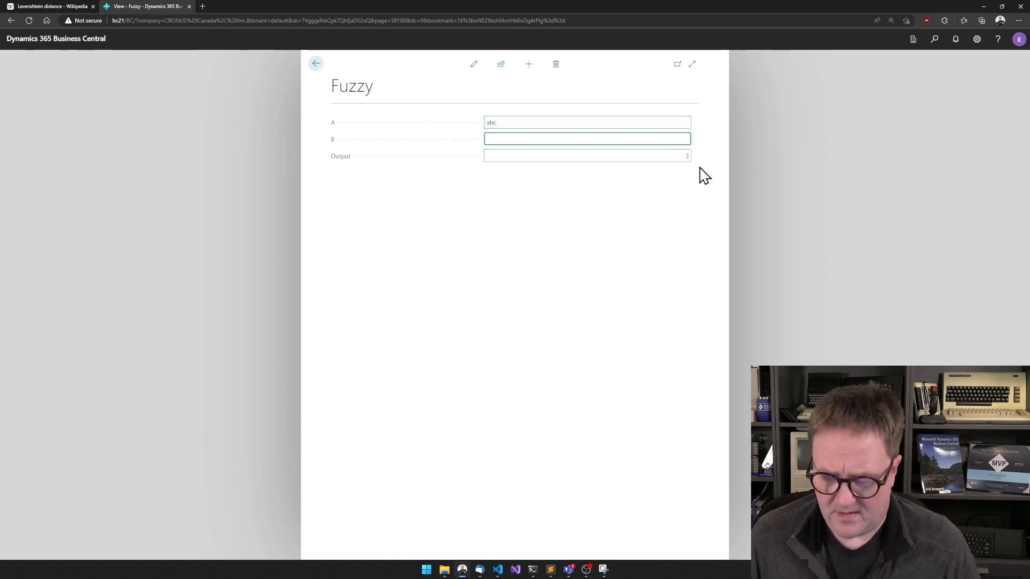
key(ctrl+plus)
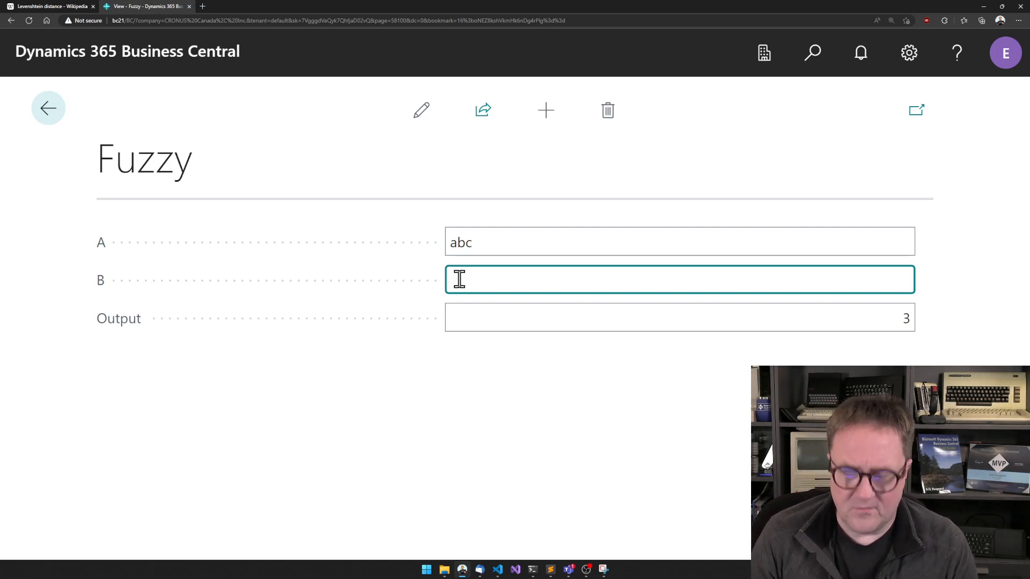
text(dec)
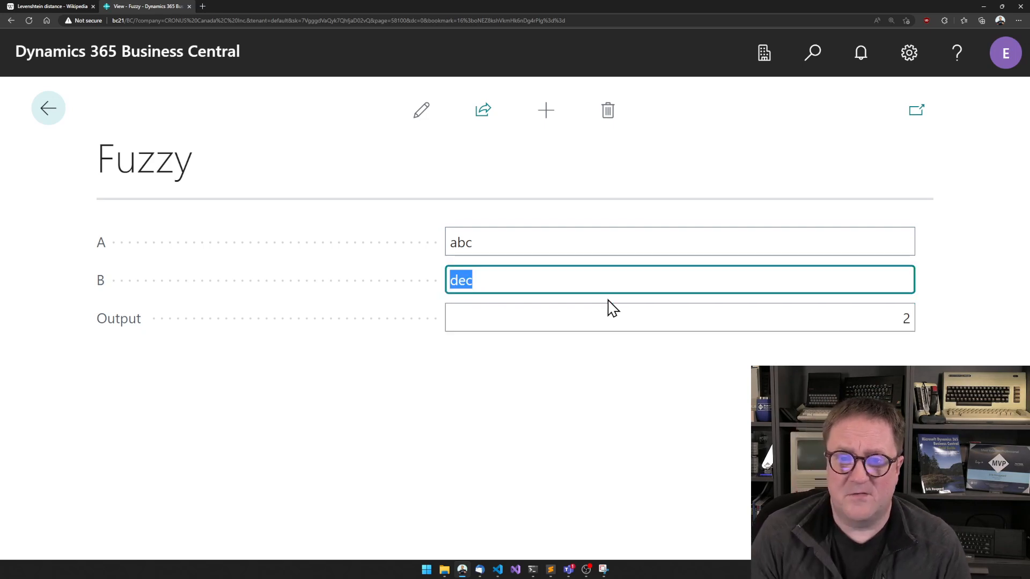
text(dbc)
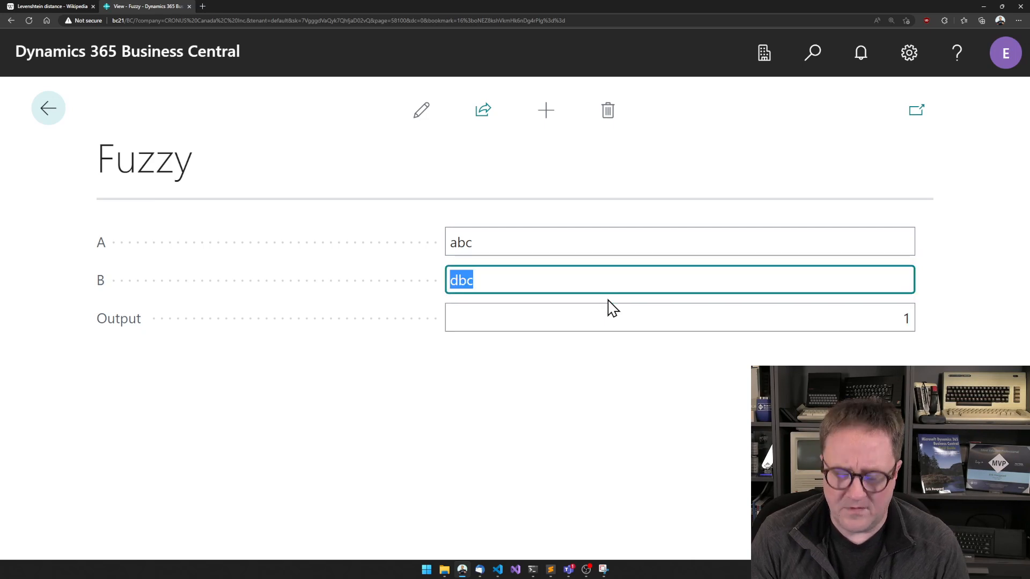
text(cba)
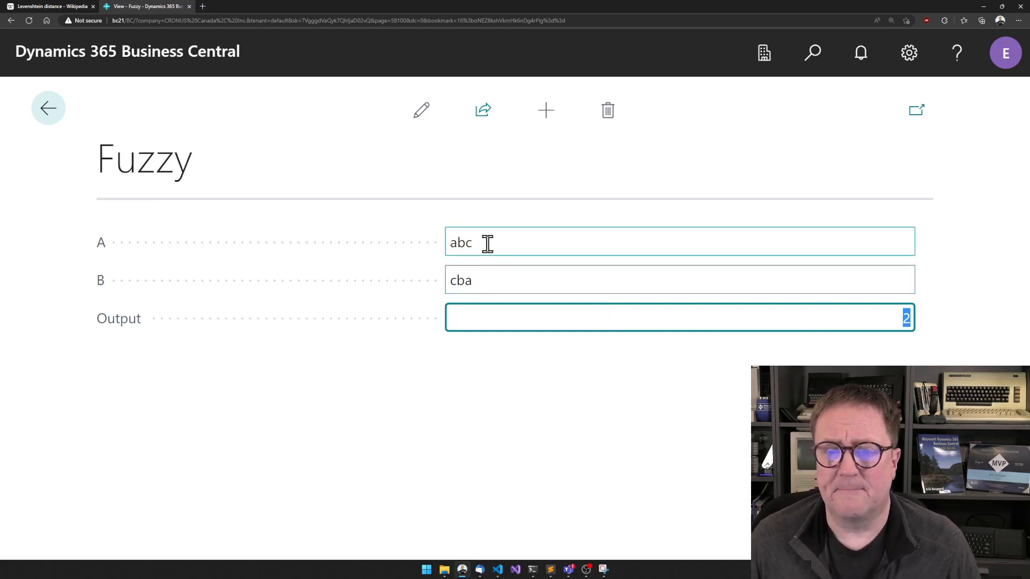
Compare 'hougaard software inc.' with 'hoguaard - software, inc' (6 edits), then enter cronus in A
text(hougaard)
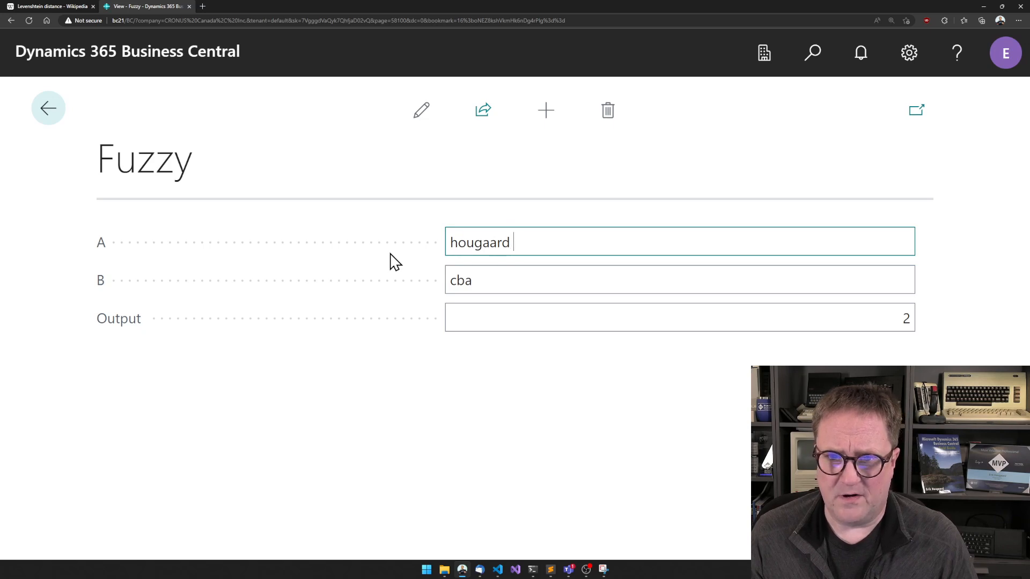
text(software)
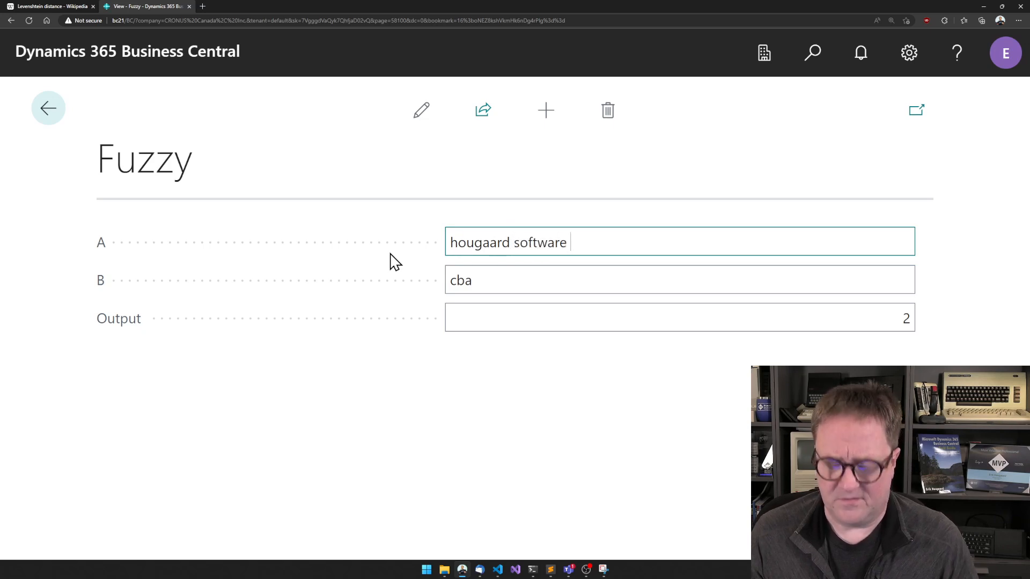
text(inc.)
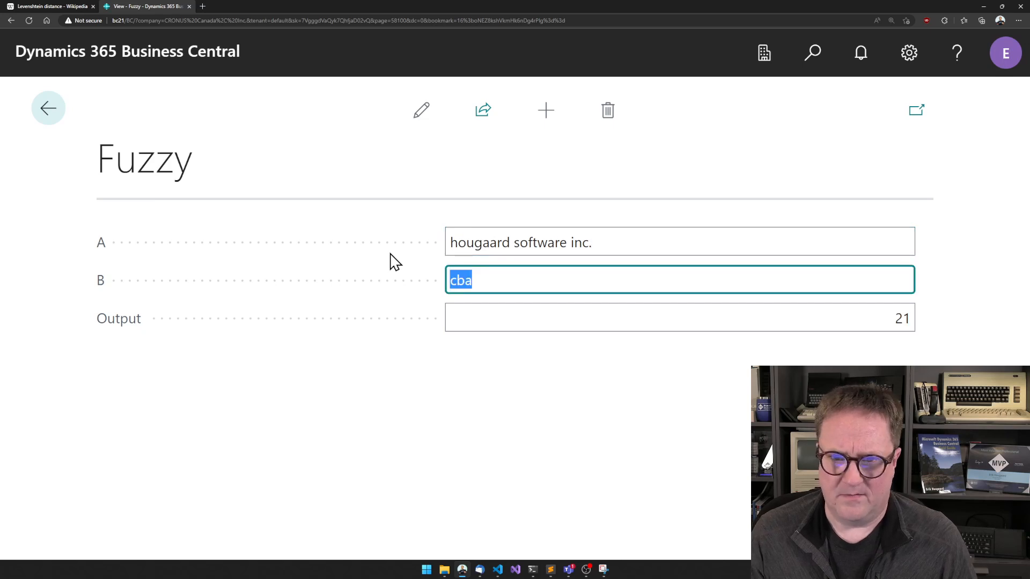
text(hoguaard - software,)
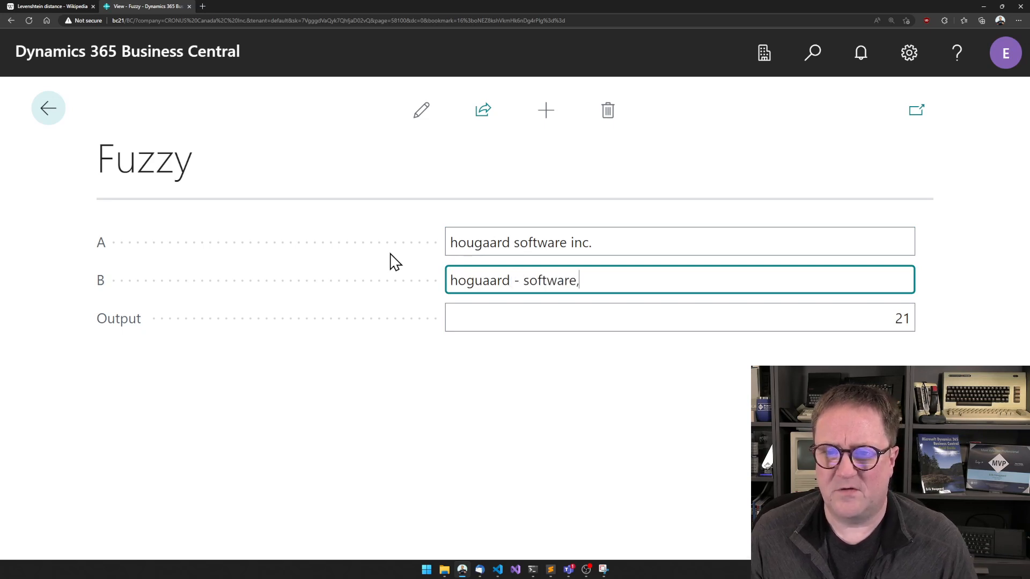
text(i)
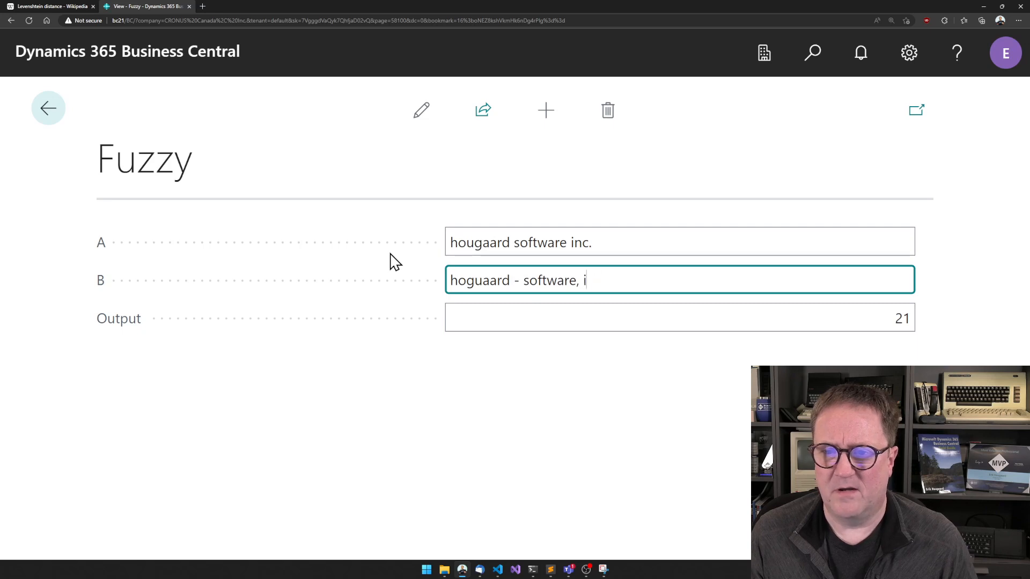
text(nc)
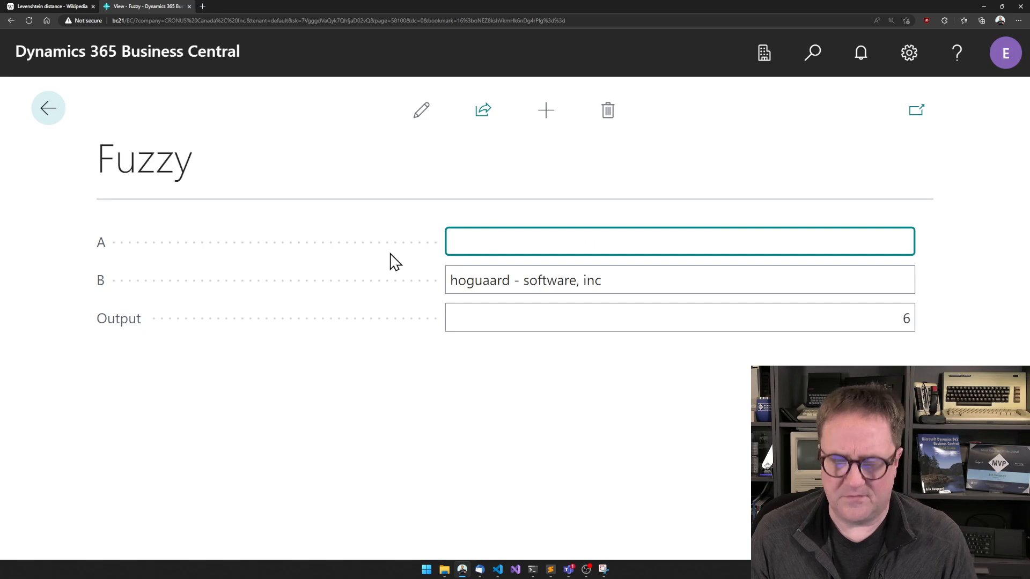
text(cronus)
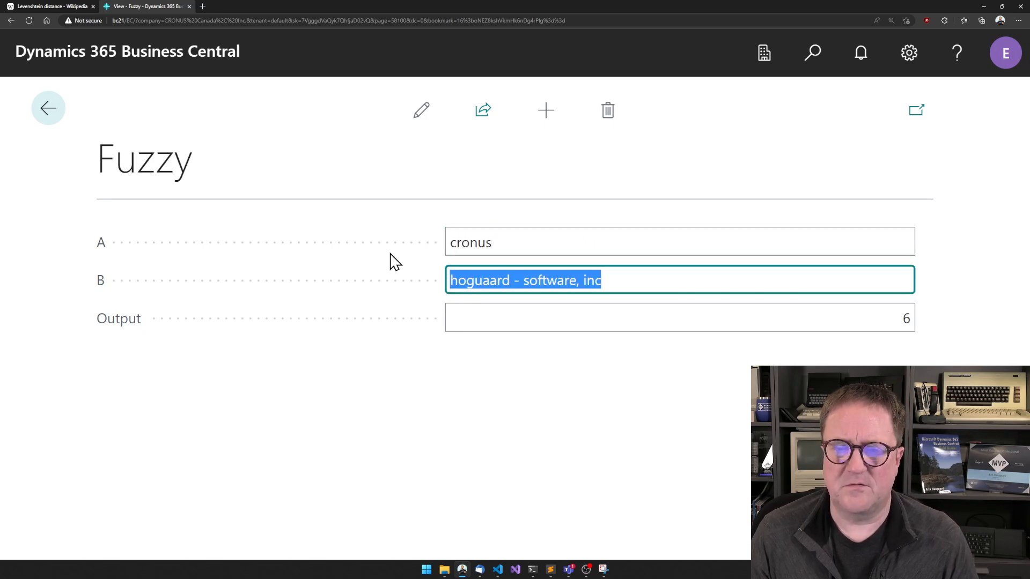
text(cron)
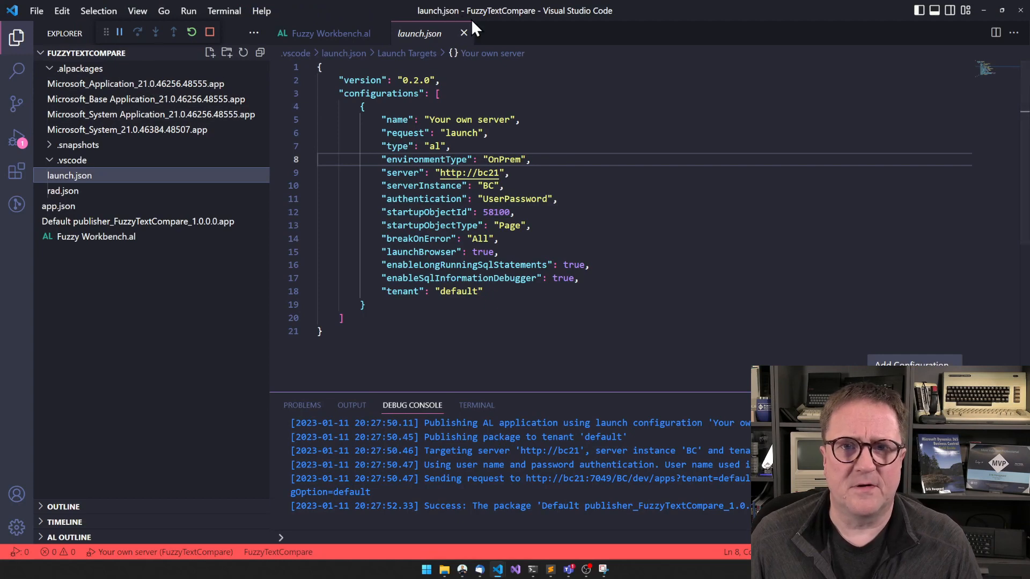
Reopen the Type Helper codeunit and jump to its Levenshtein TextDistance procedure
click(326, 34)
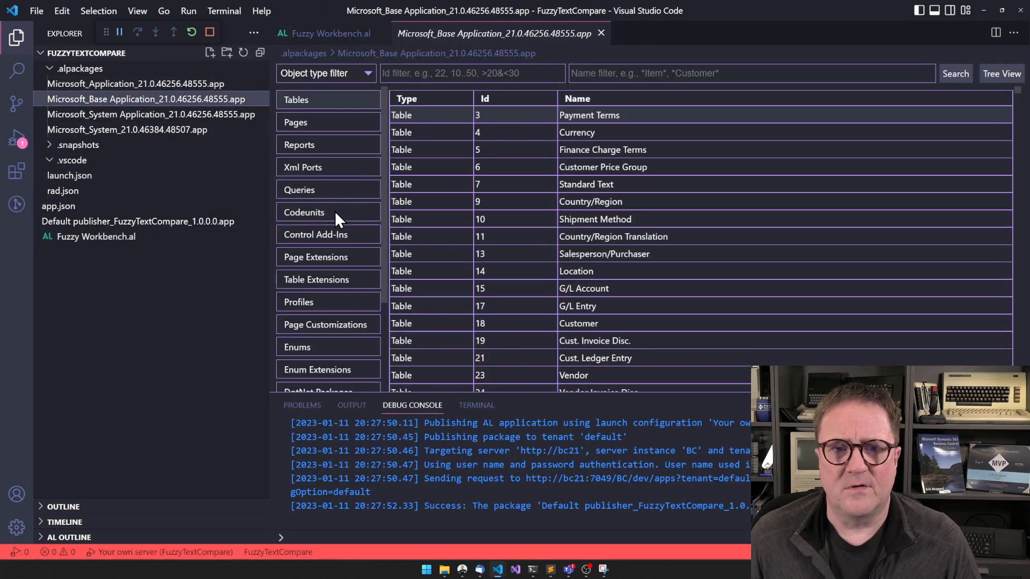
click(304, 212)
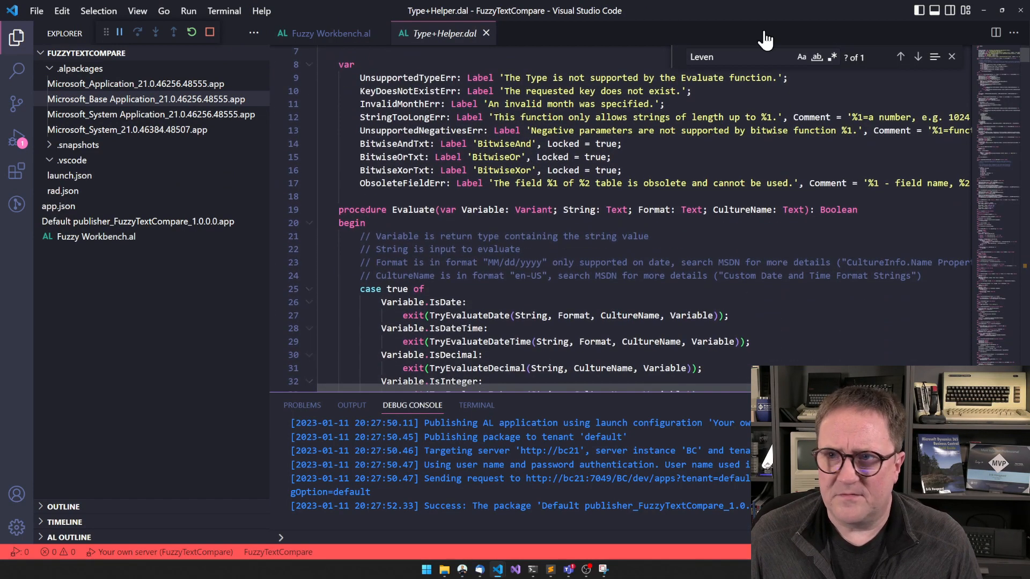
click(918, 56)
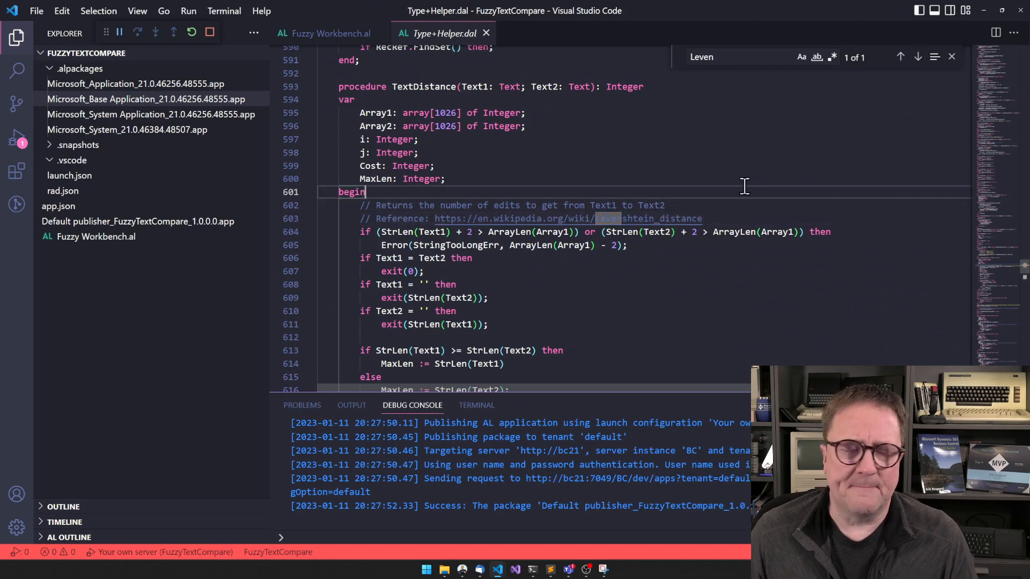
click(326, 32)
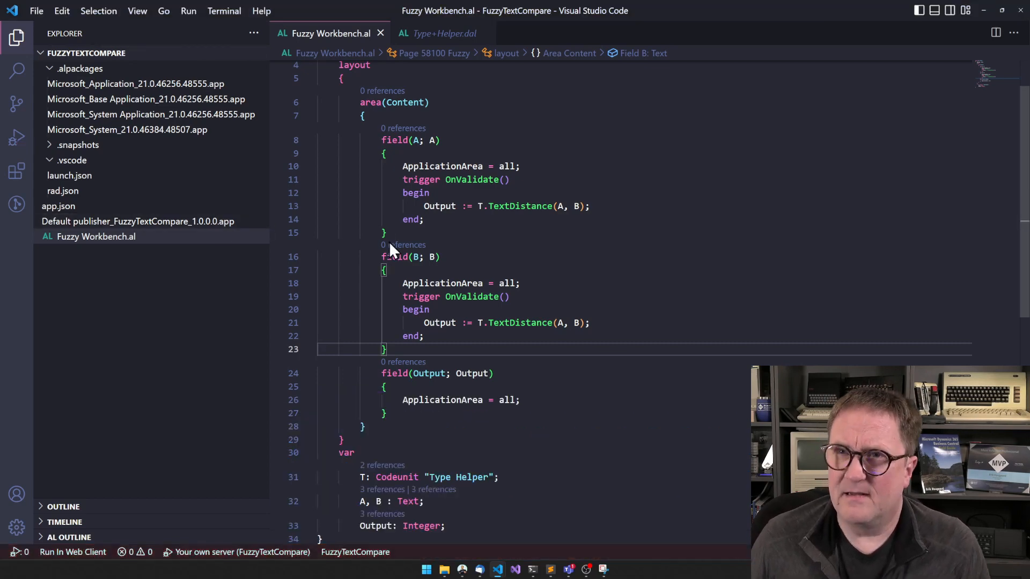
Review the pasted FuzzyCompare(s1, s2) procedure, checking variable l1 and the hit / l1 result
scroll(down, 3)
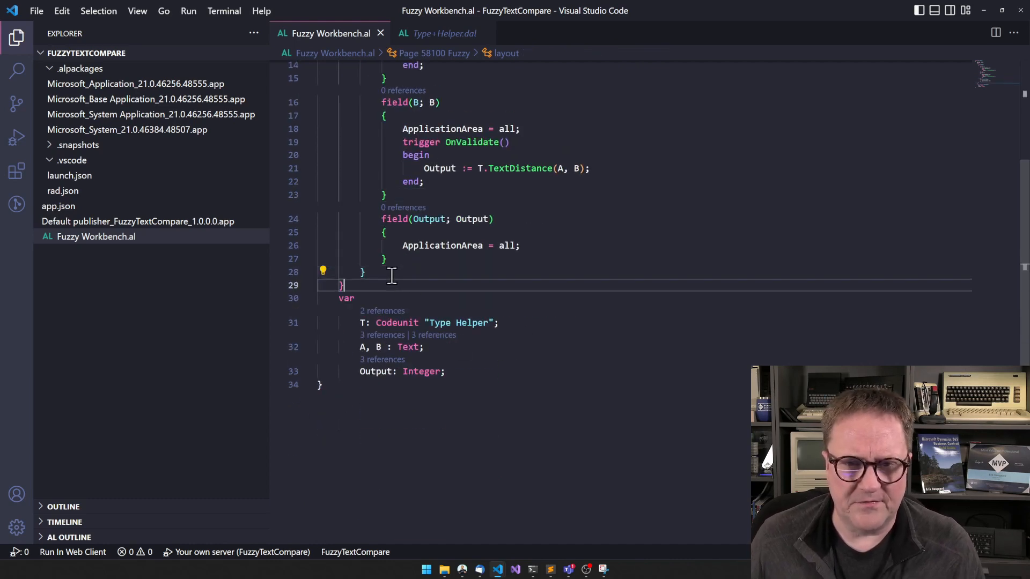
scroll(down, 3)
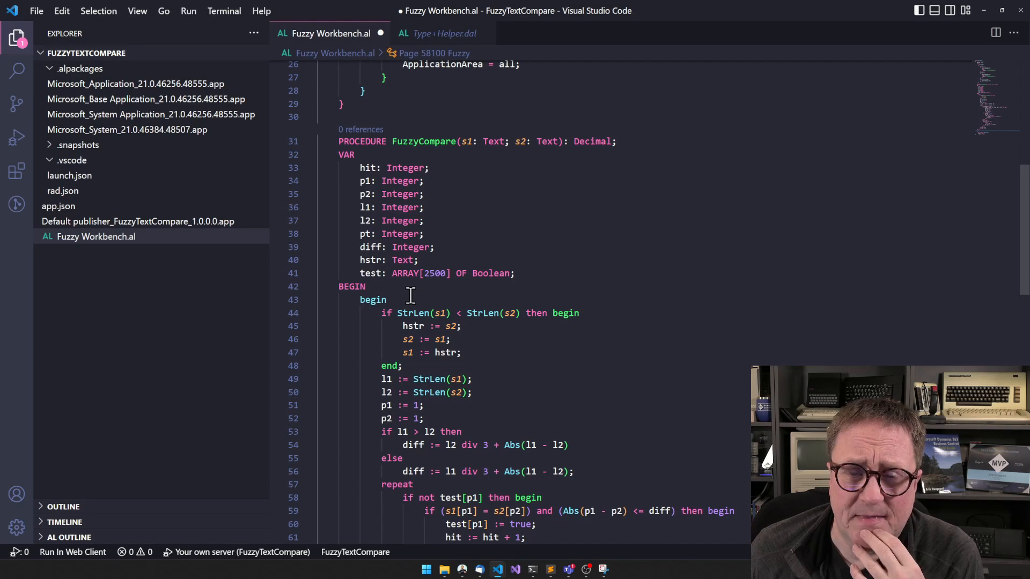
scroll(down, 3)
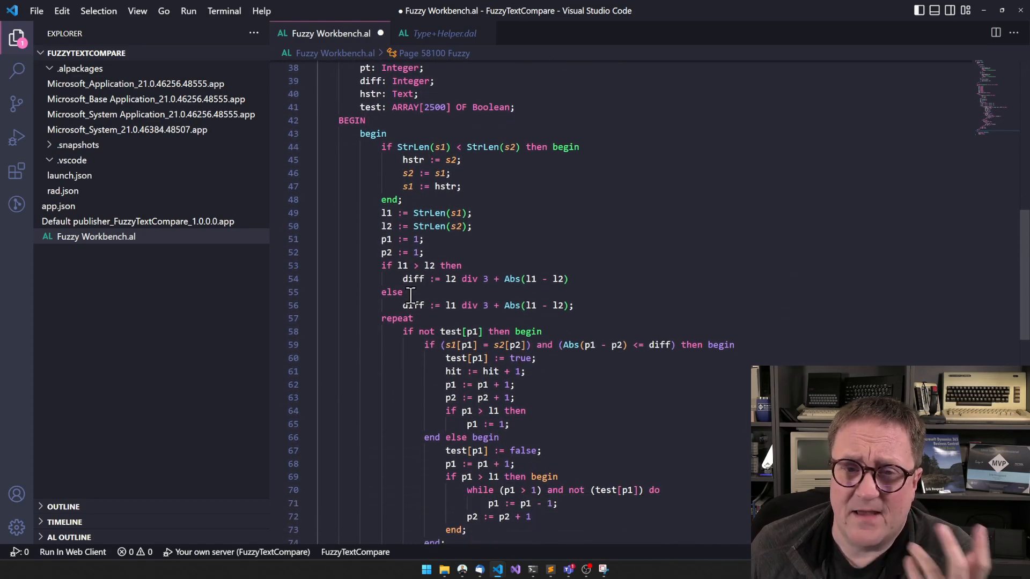
scroll(down, 3)
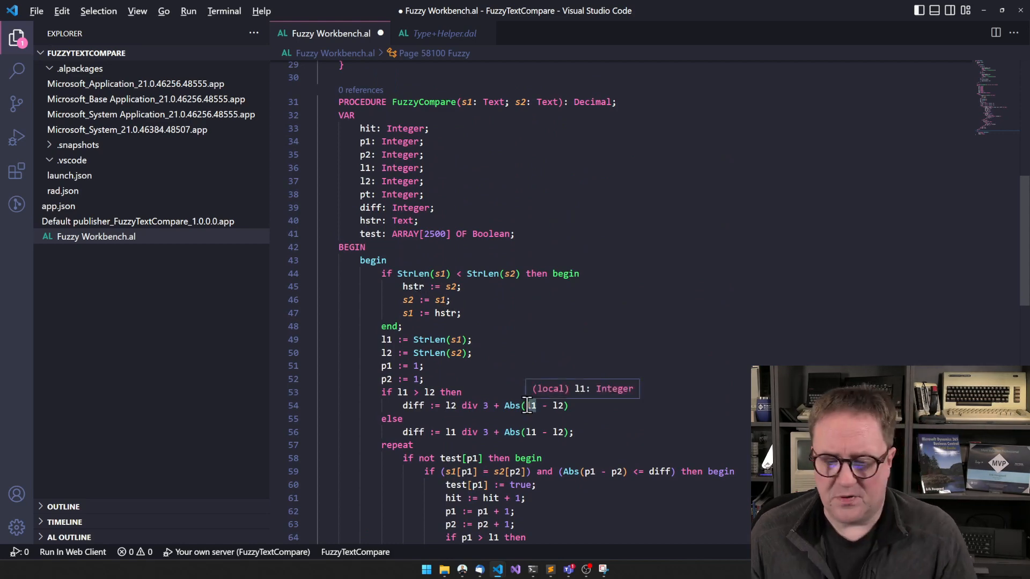
double_click(529, 406)
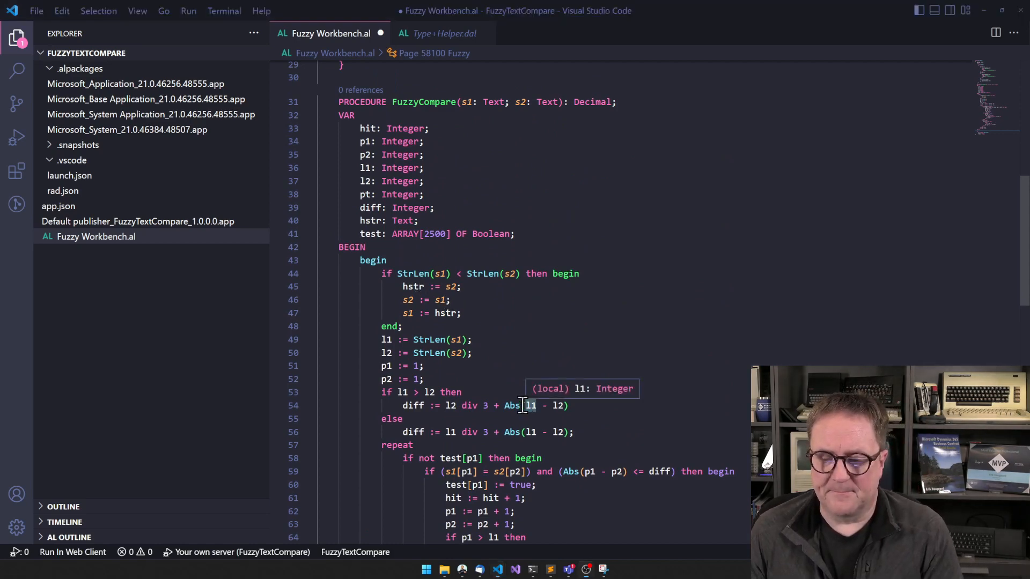
scroll(down, 3)
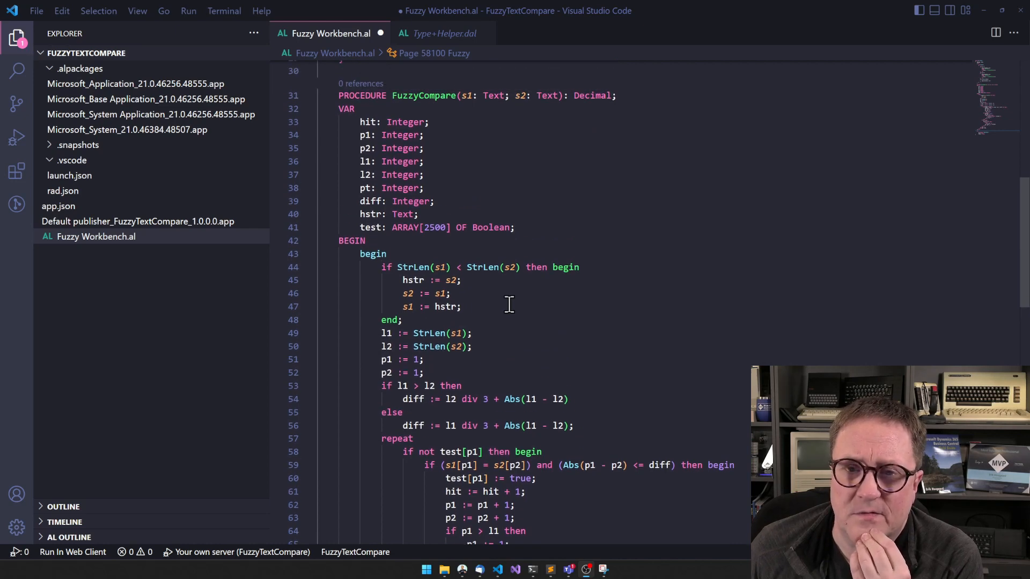
scroll(down, 3)
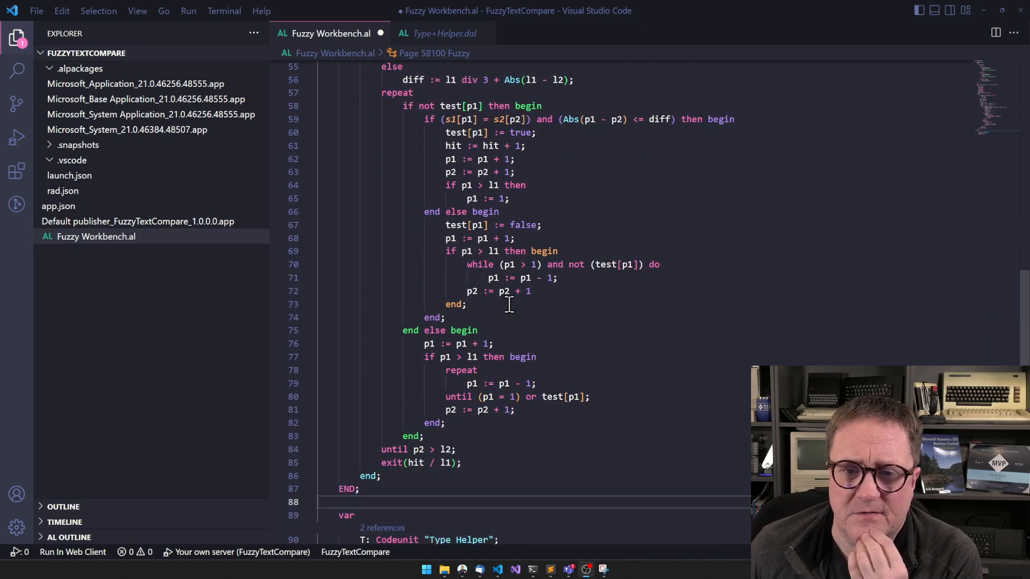
scroll(down, 3)
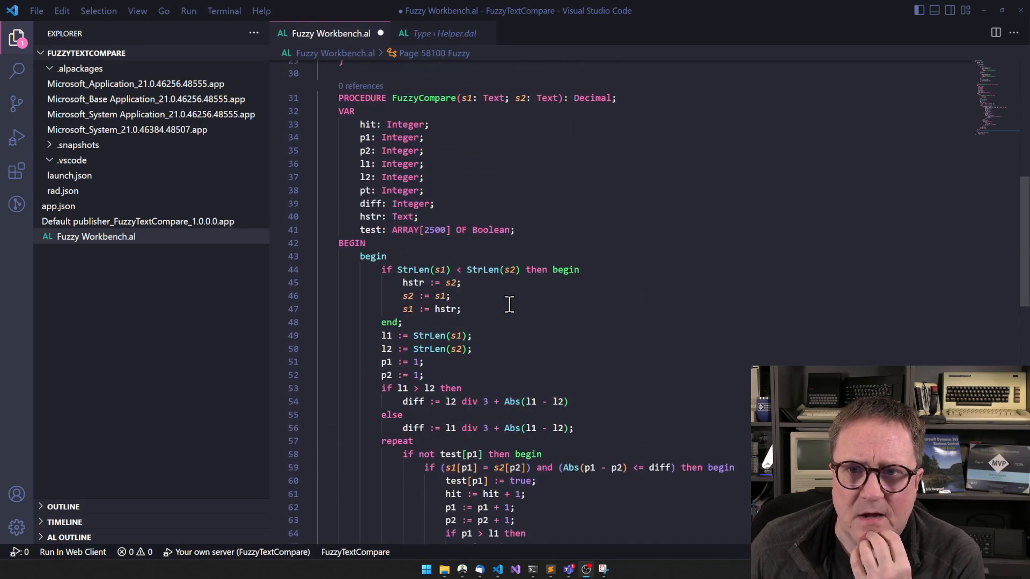
scroll(down, 3)
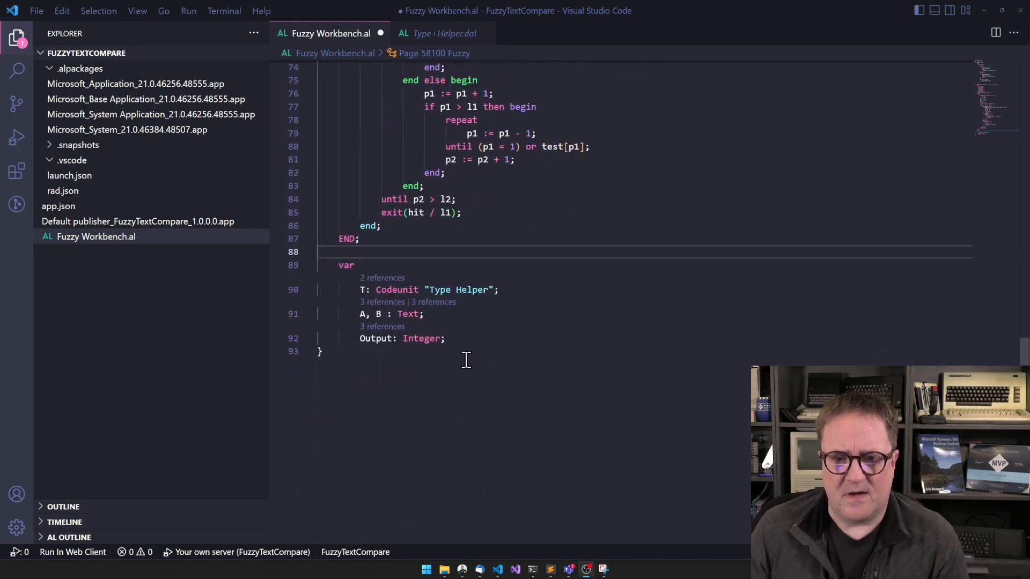
Add 'Output2 := FuzzyCompare(A, B);' below the TextDistance line in field A's OnValidate
text(Output)
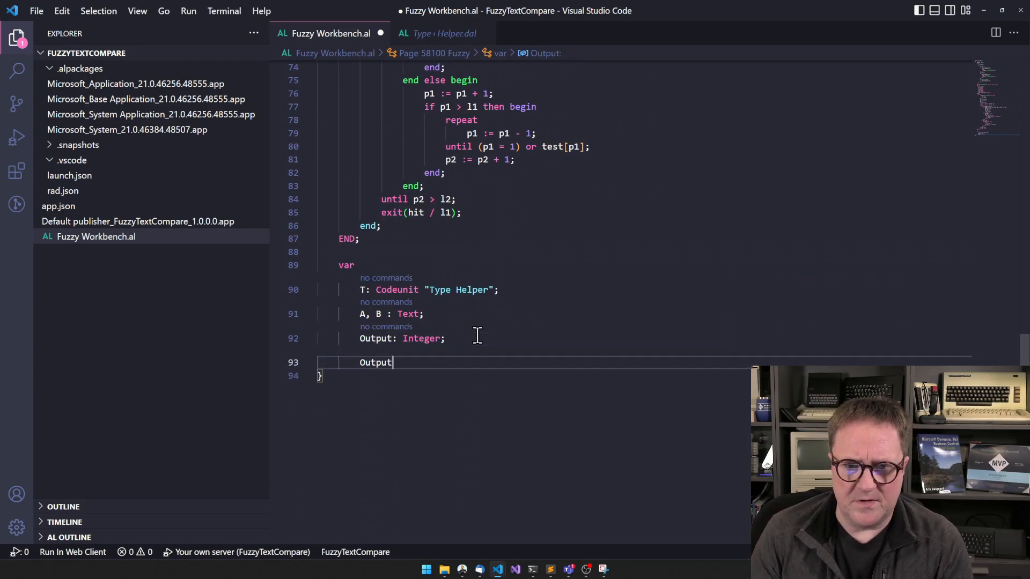
text(2 : D)
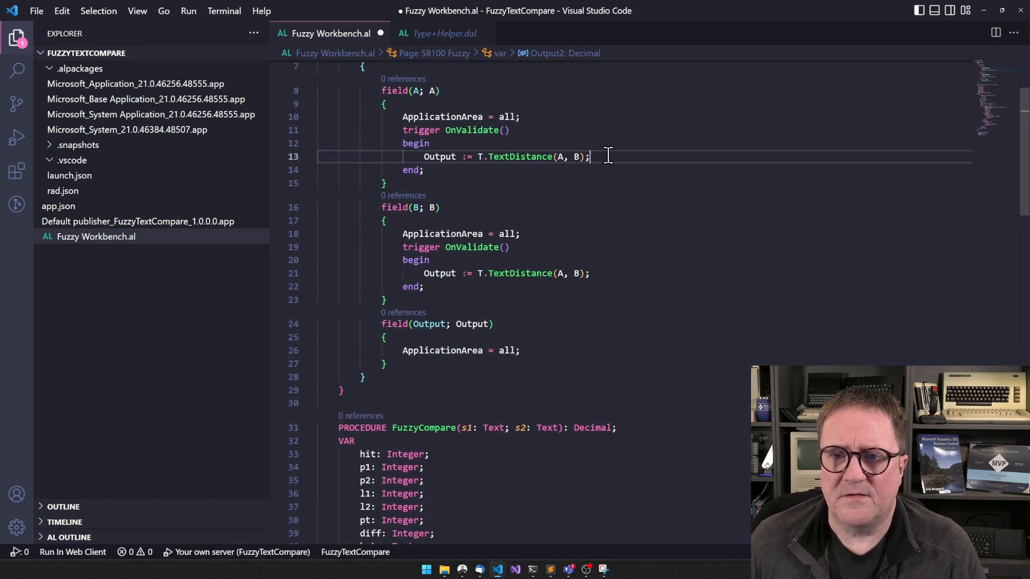
text(Output2 := FuzzyCompare(A,B)
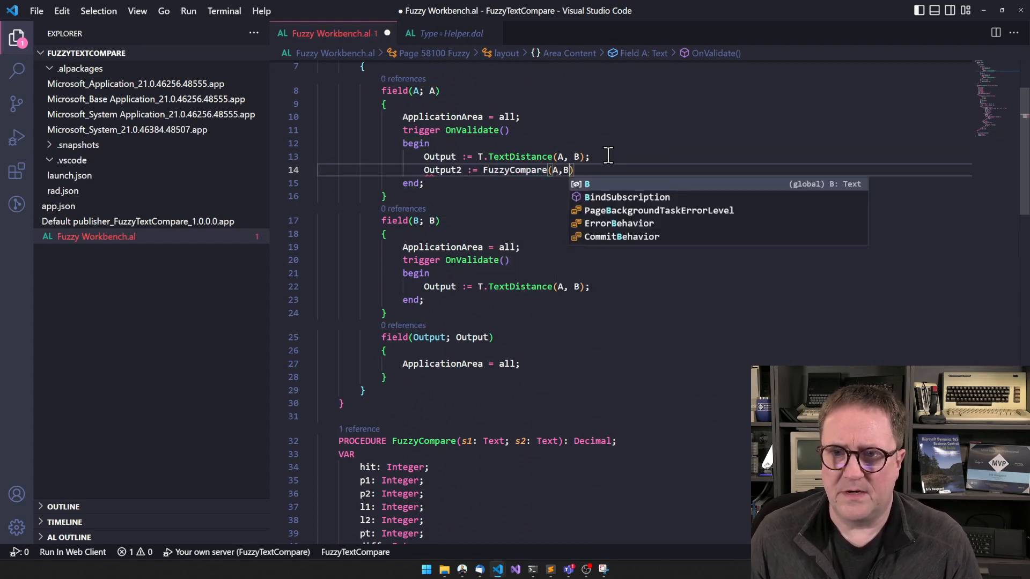
text();)
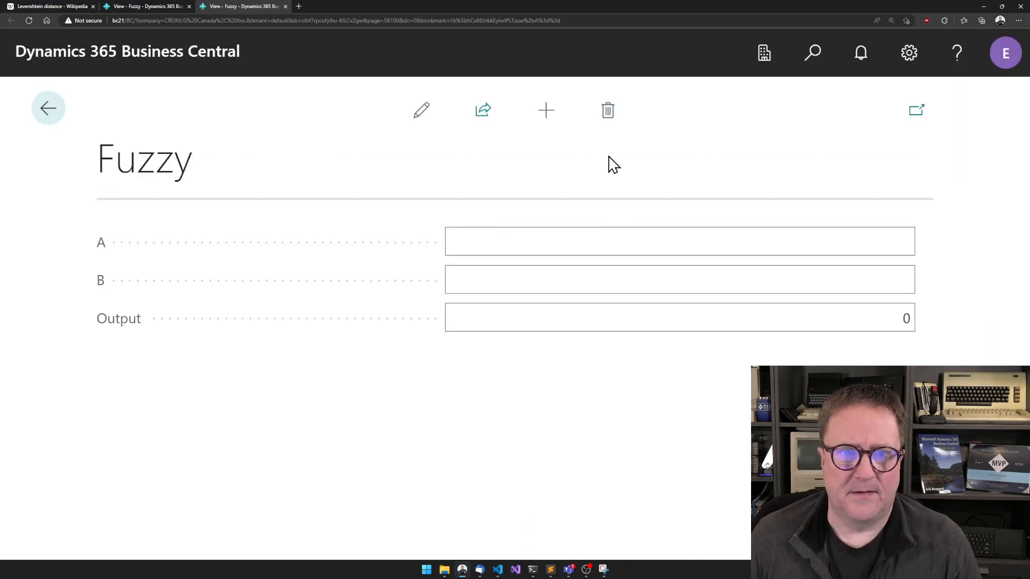
Set Output2 from FuzzyCompare in field B and add an Output2 page field, removing a stray '2'
click(656, 279)
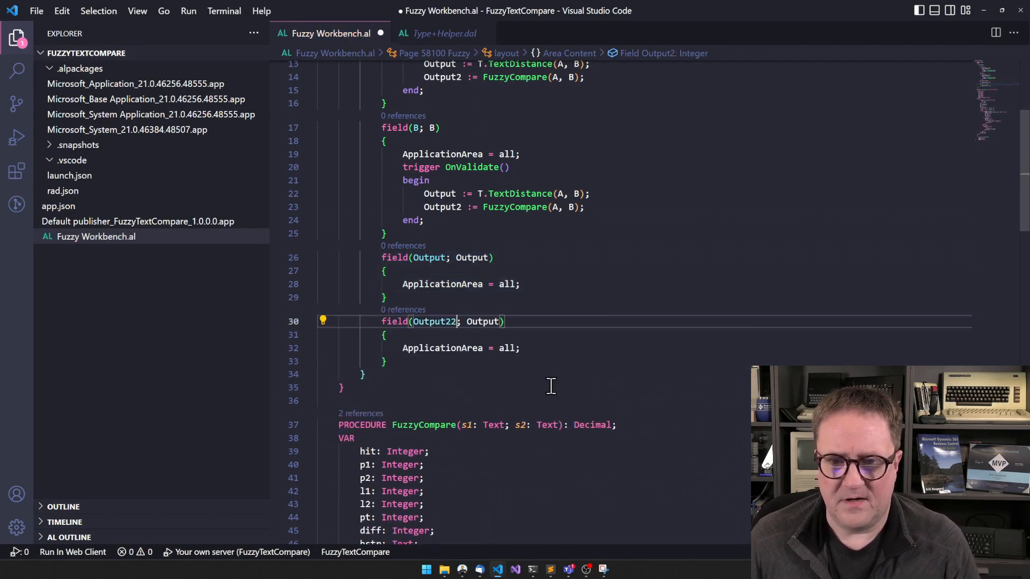
key(BackSpace)
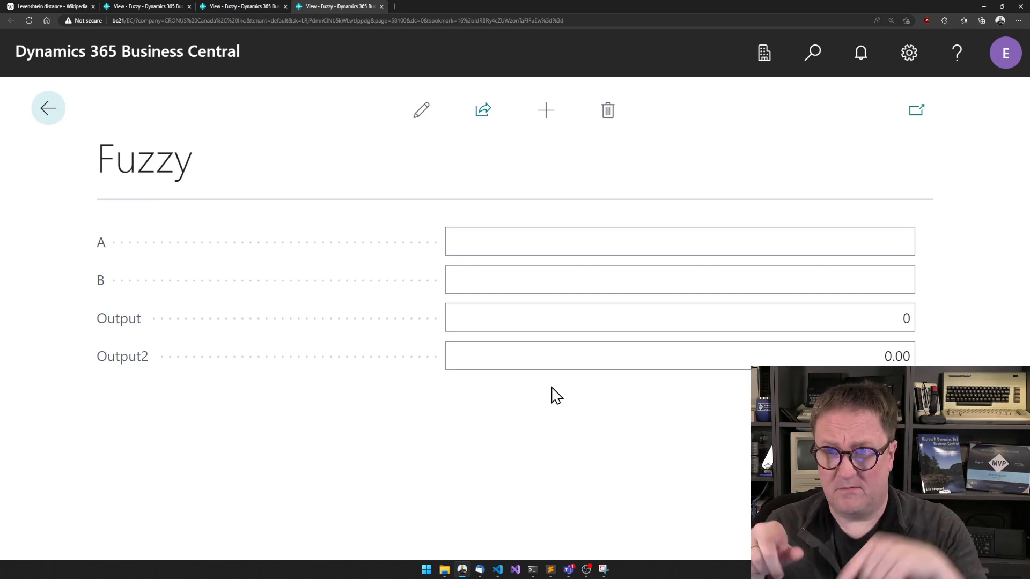
Compare 'hougaard inc.' in A with 'hoguaard inc.' in B, getting 2 edits and 0.92
click(679, 279)
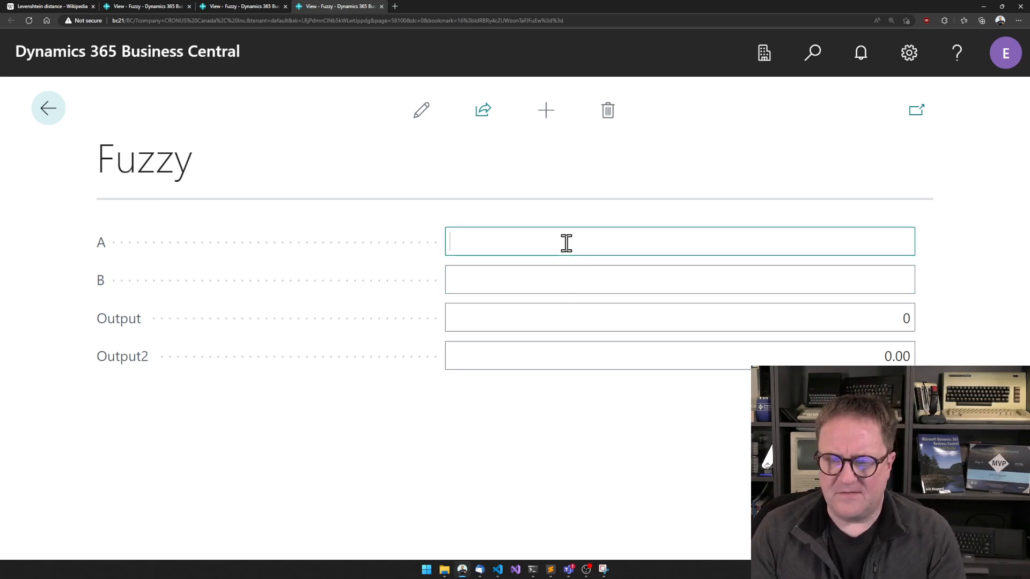
text(hougaard)
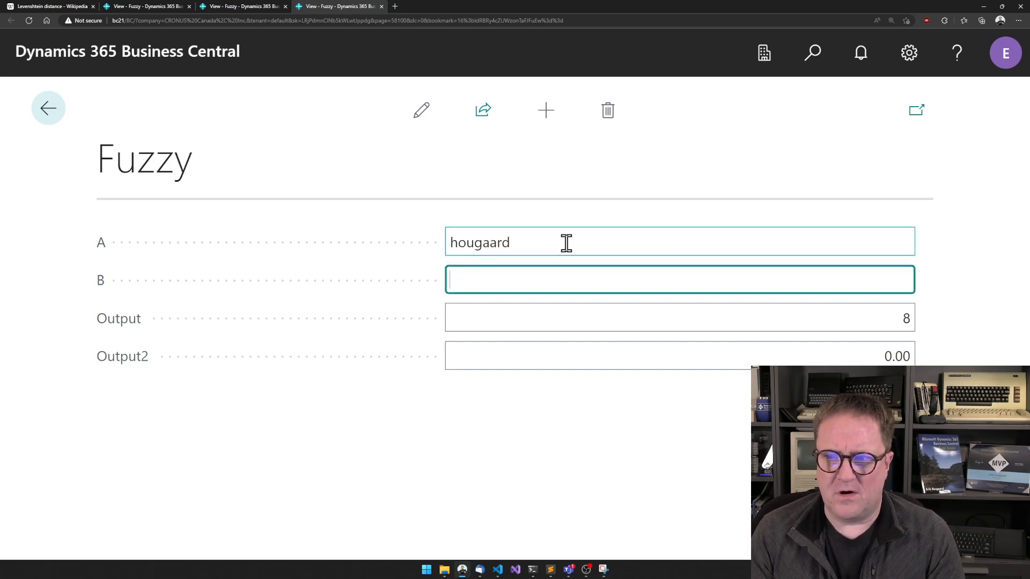
text(houga)
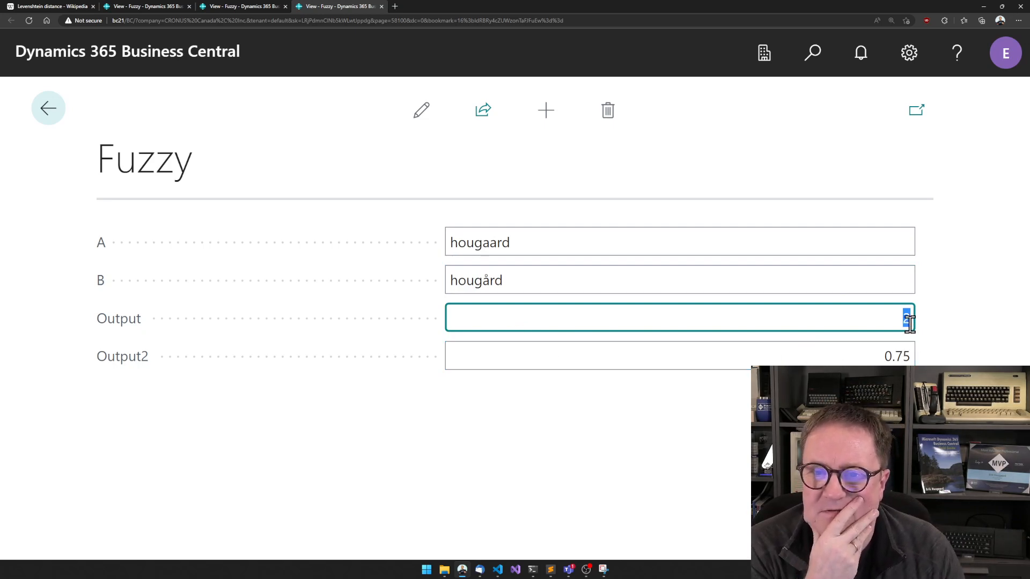
text(2)
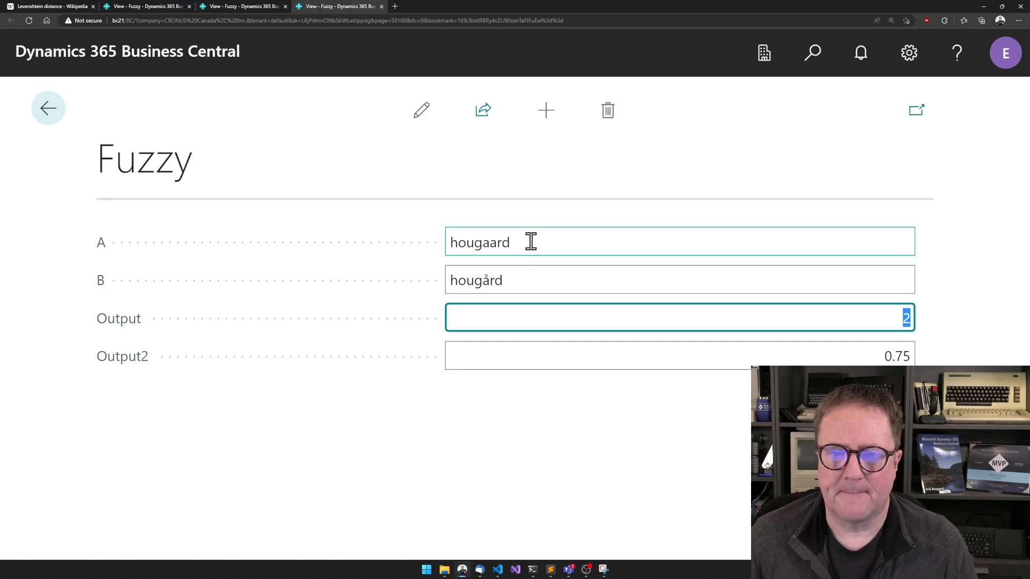
key(Backspace)
text( inc.)
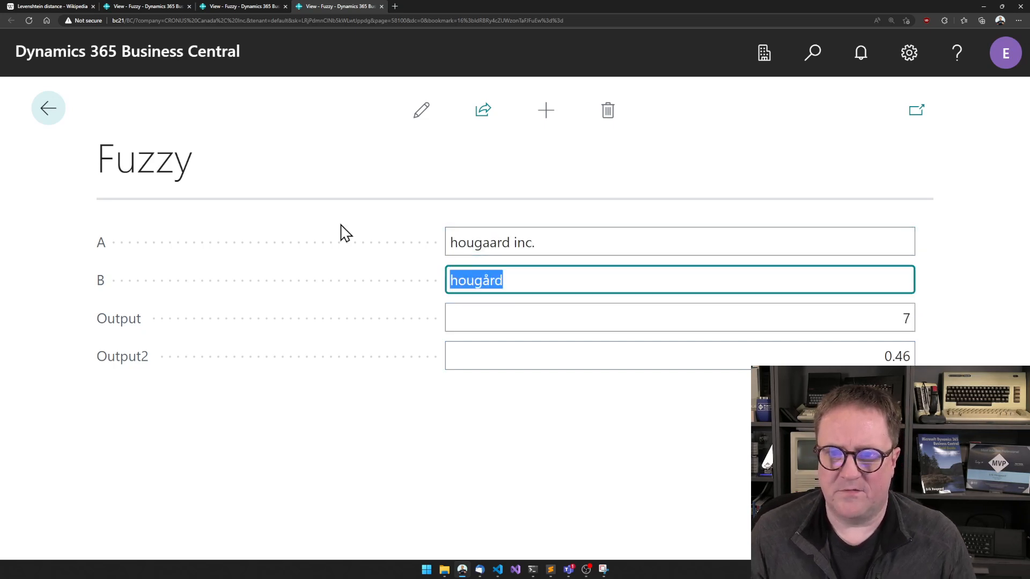
text(hoguaard inc.)
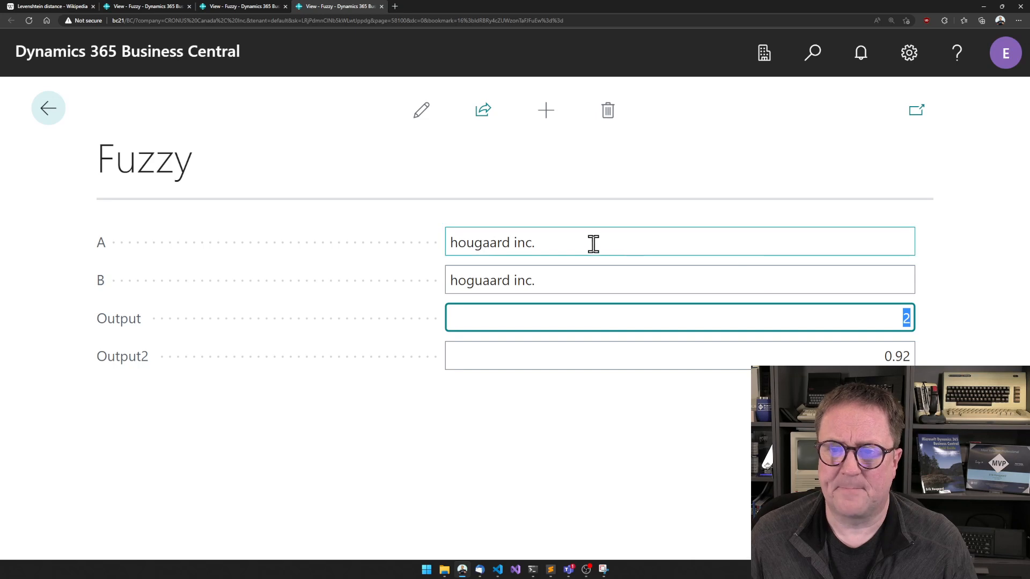
text(f)
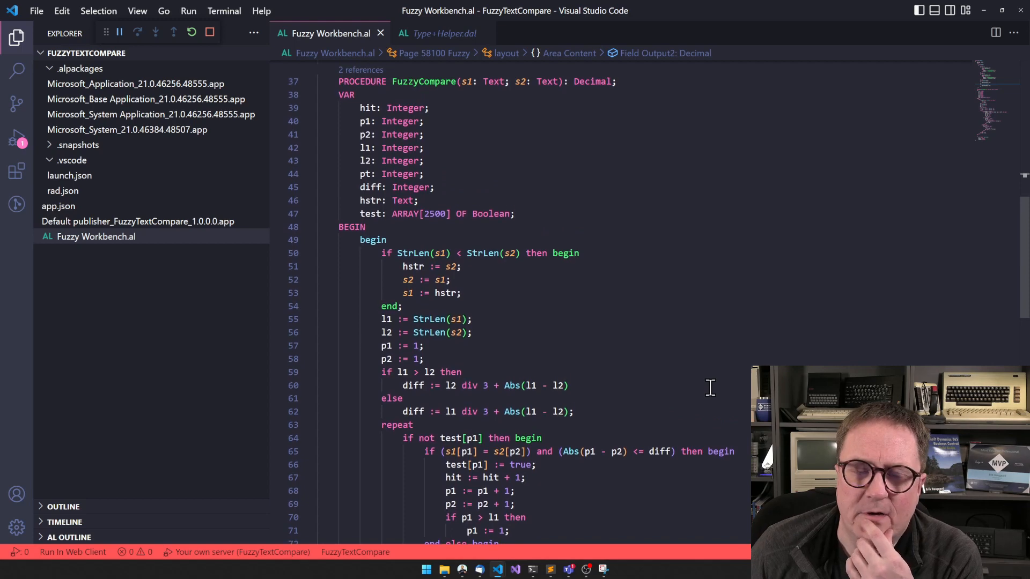
Scroll down through the FuzzyCompare procedure to review its matching loop
scroll(down, 3)
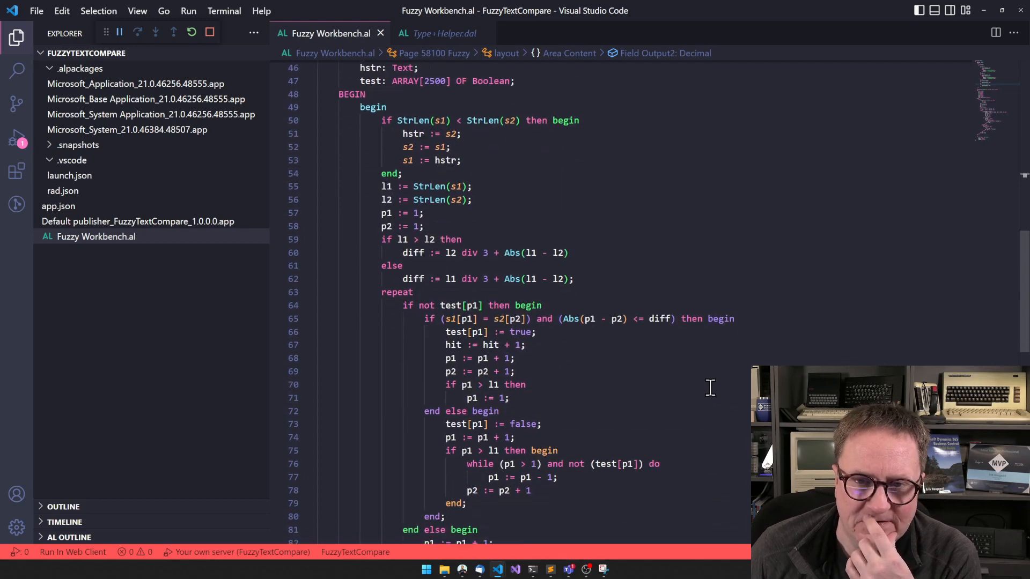
scroll(down, 3)
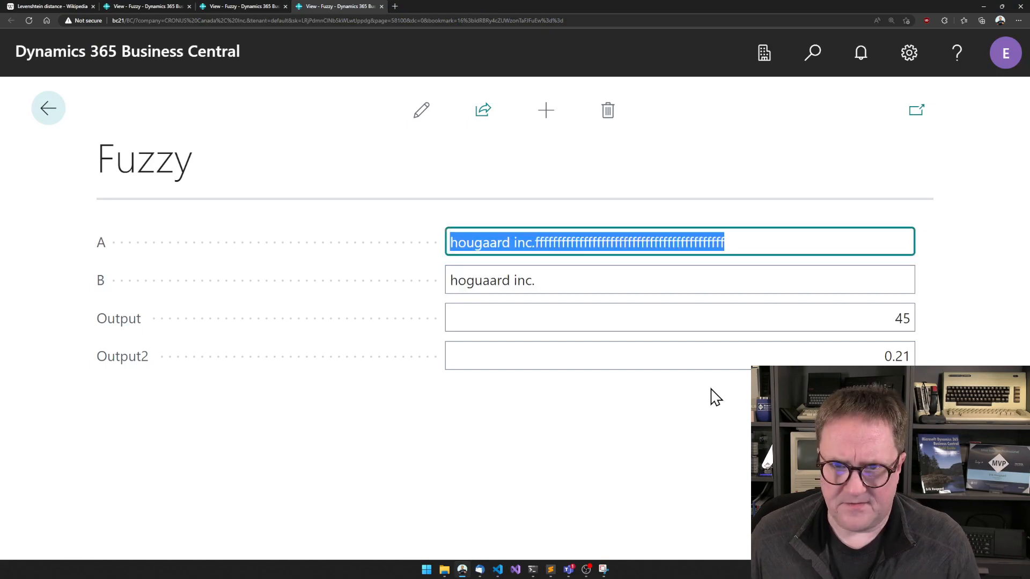
Change field A to 'hoguaard, inc' and check Output 1 and Output2 0.93
text(hoguaard, inc)
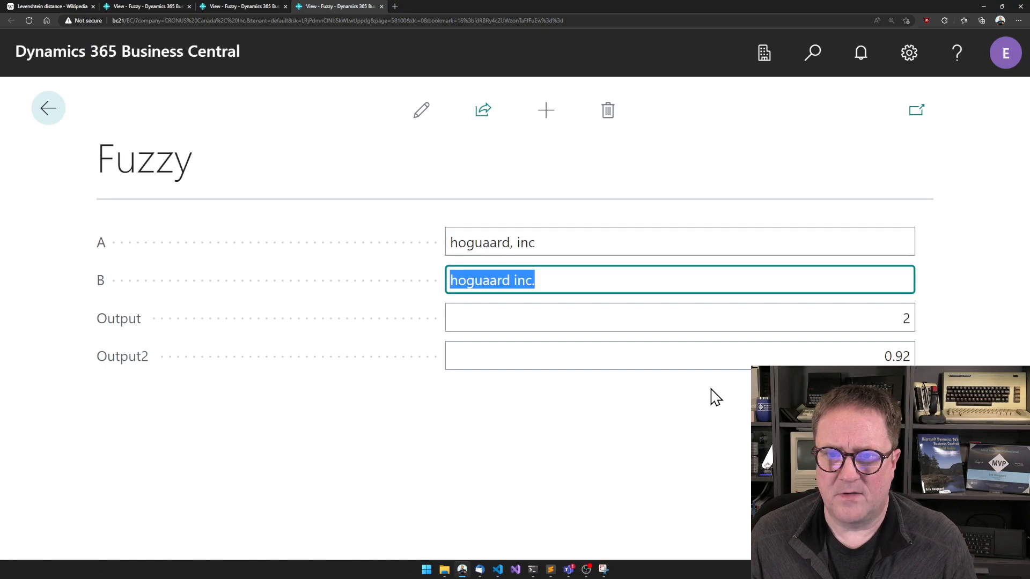
mouse_move(635, 284)
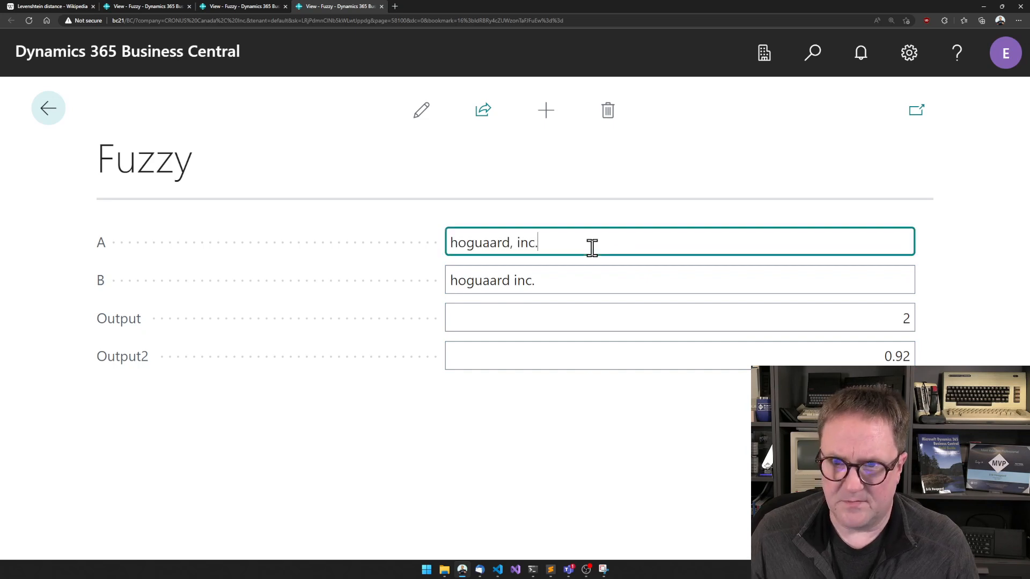
click(680, 280)
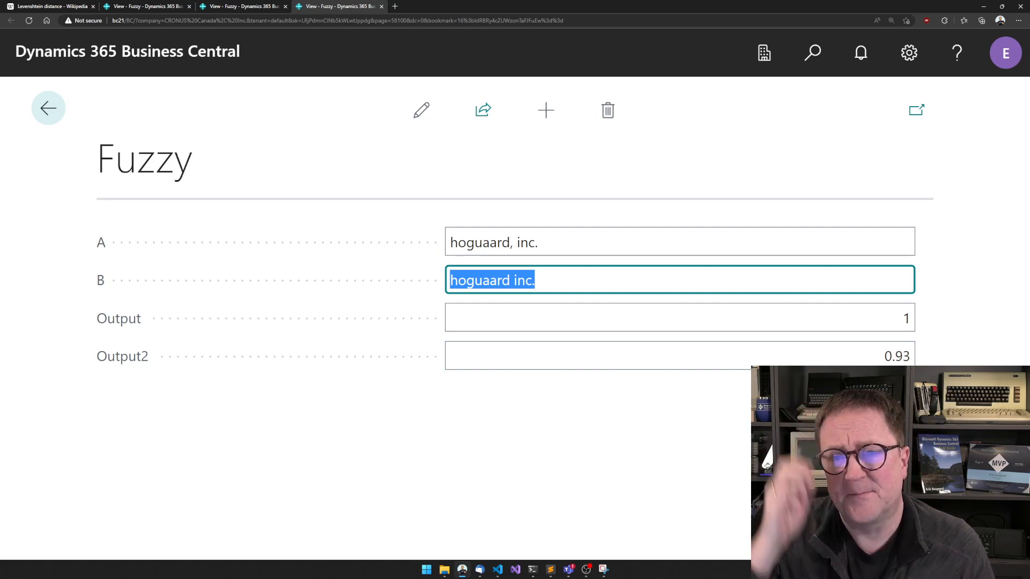
mouse_move(935, 350)
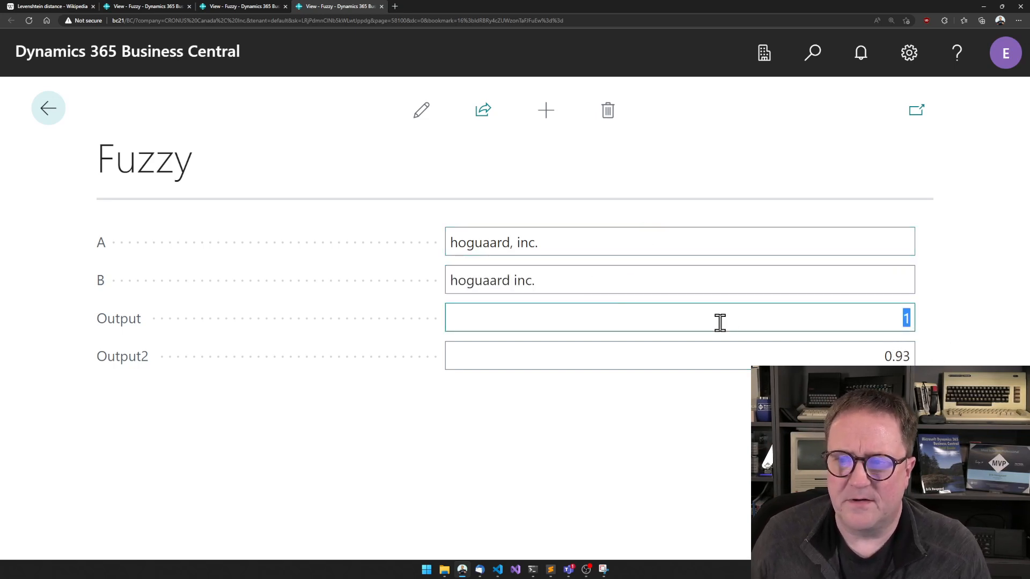
click(679, 356)
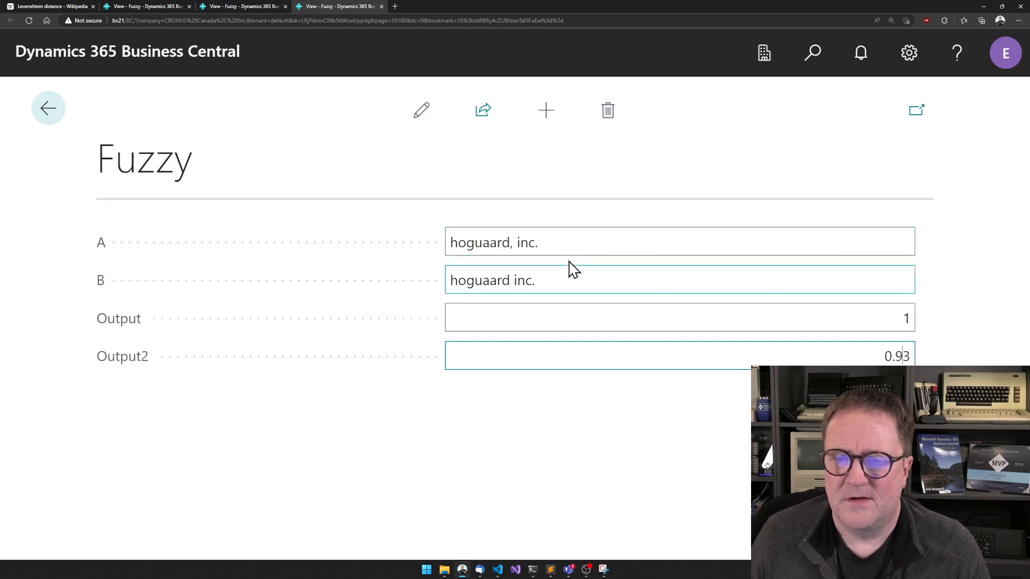
Fill A with a long f-string ending 'ggggg' and B with the same string ending 'hhhhh'
triple_click(492, 242)
text(ffffffffffffffffffffffffffffffffff)
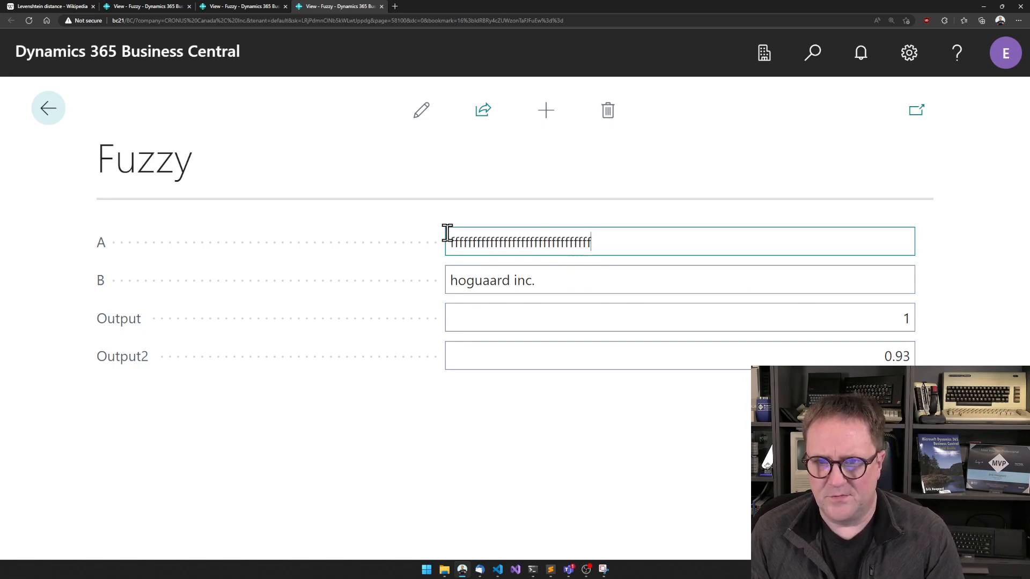
text(ggggg)
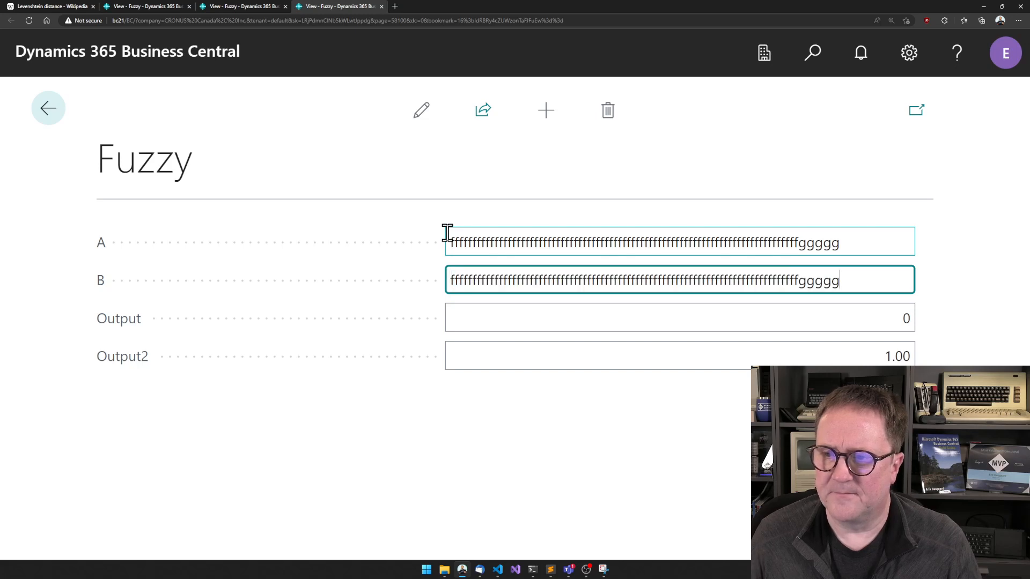
key(backspace)
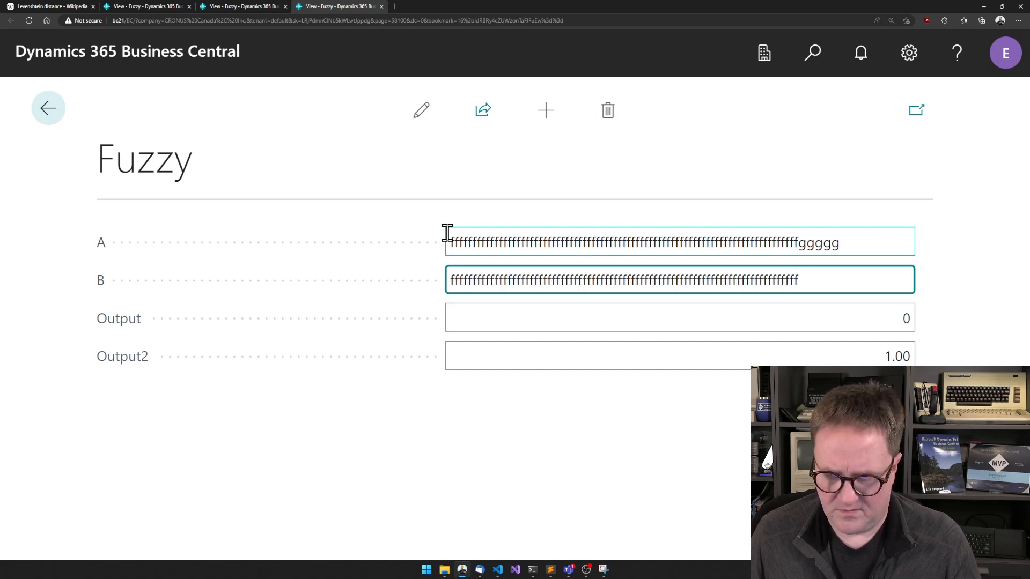
text(hhhh)
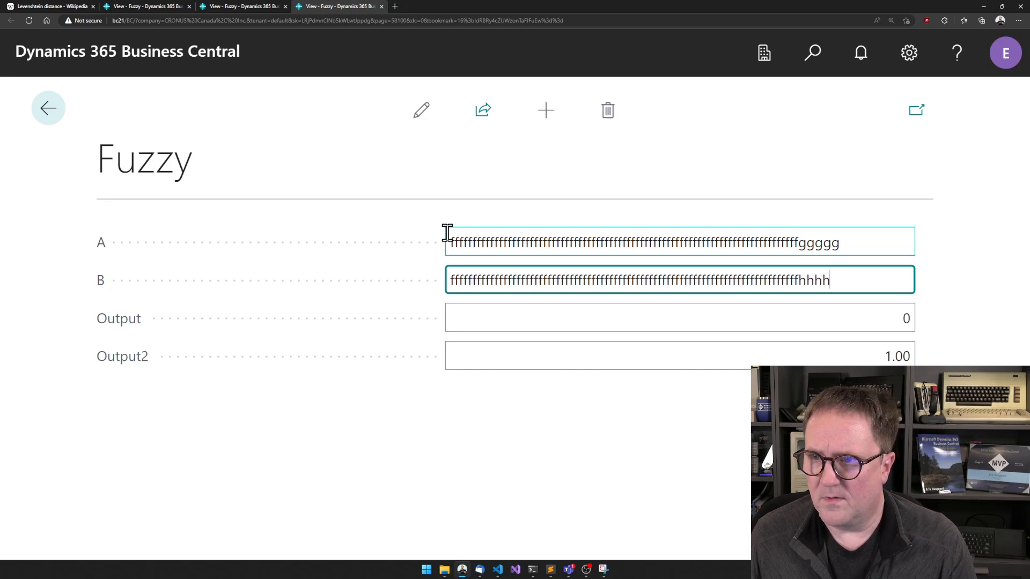
text(h)
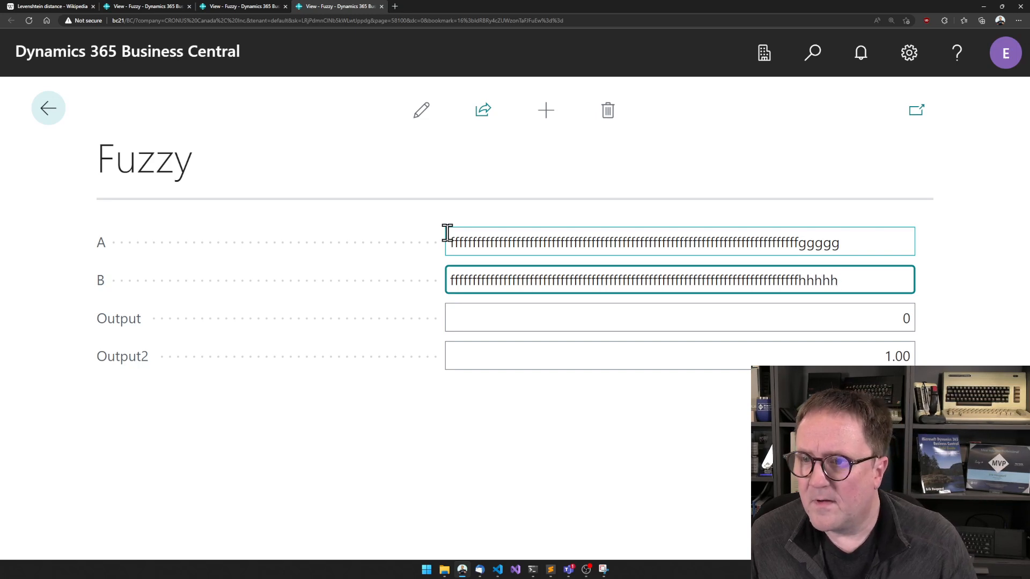